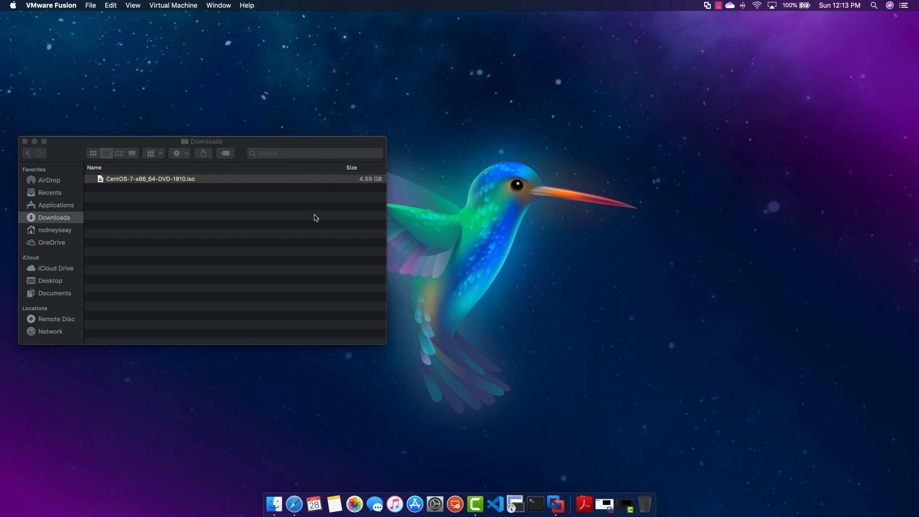
{"action": "mouse_move", "coordinate": [288, 209]}
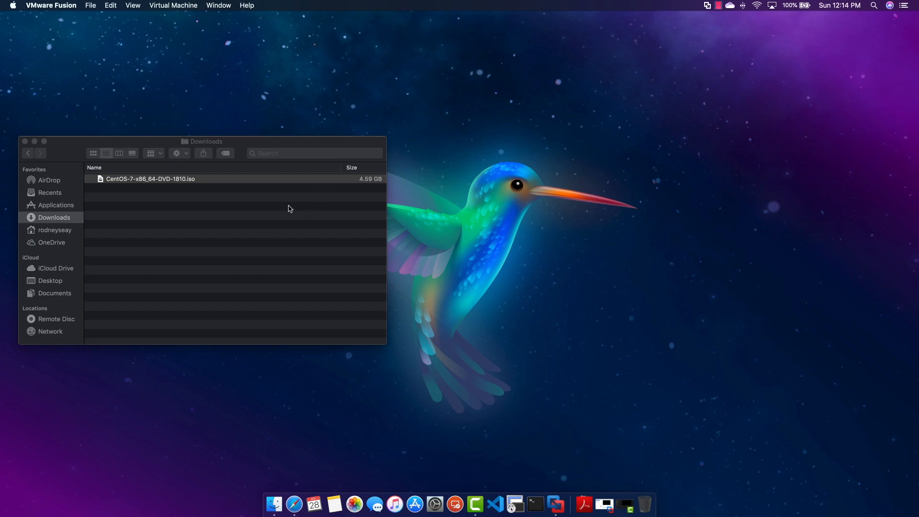
{"action": "mouse_move", "coordinate": [293, 202]}
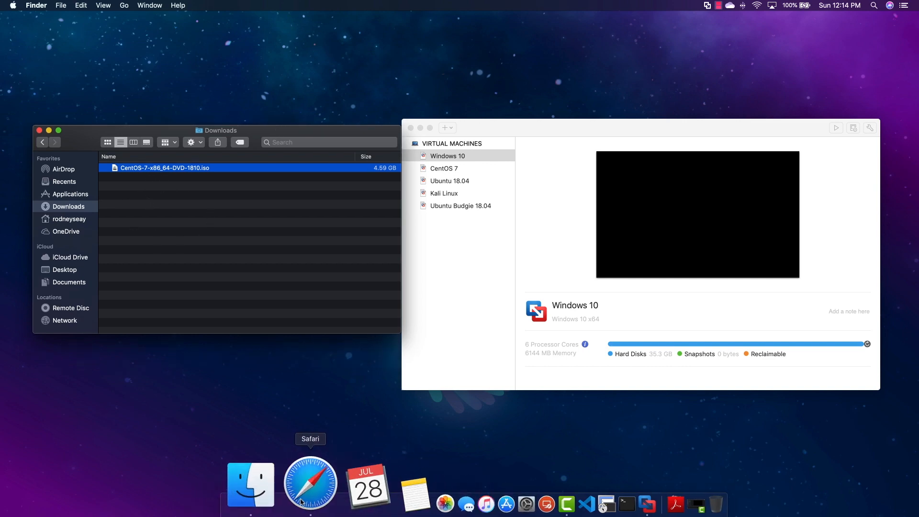
{"action": "left_click", "coordinate": [310, 483]}
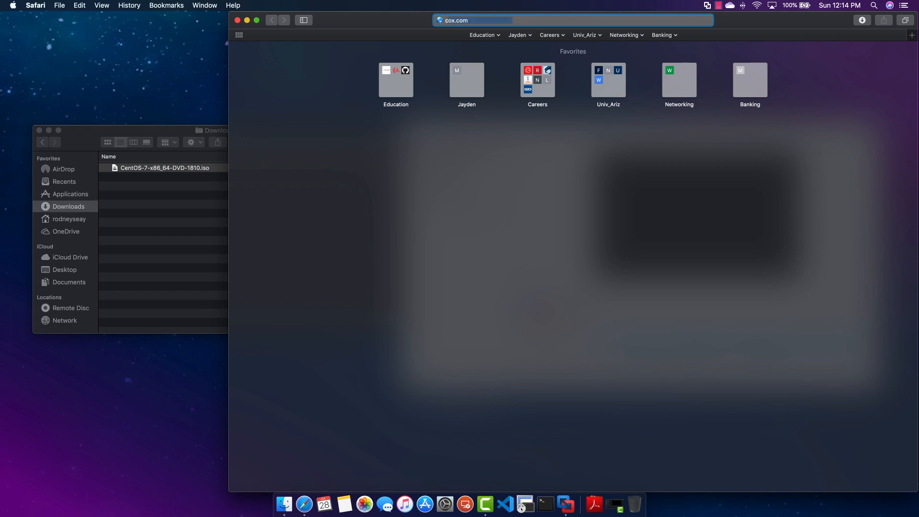
{"action": "type", "text": "centos.o"}
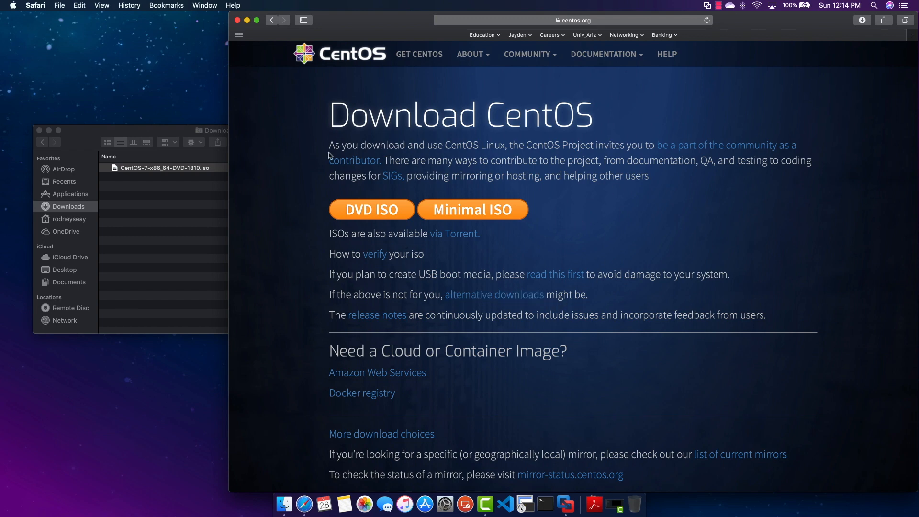
{"action": "mouse_move", "coordinate": [410, 252]}
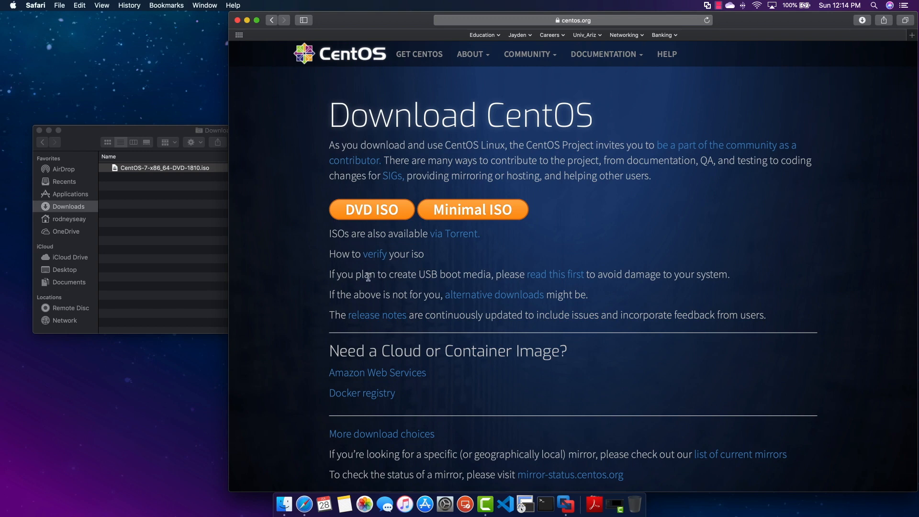
{"action": "mouse_move", "coordinate": [425, 90]}
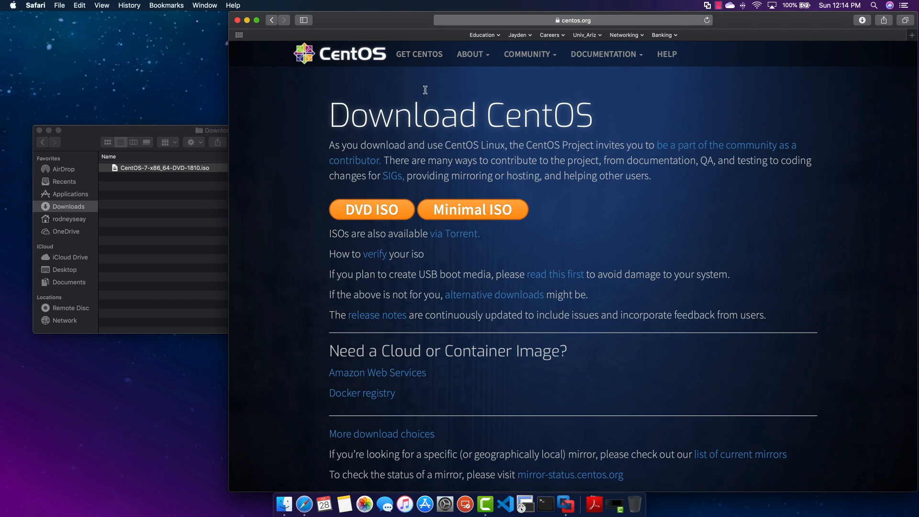
{"action": "mouse_move", "coordinate": [285, 170]}
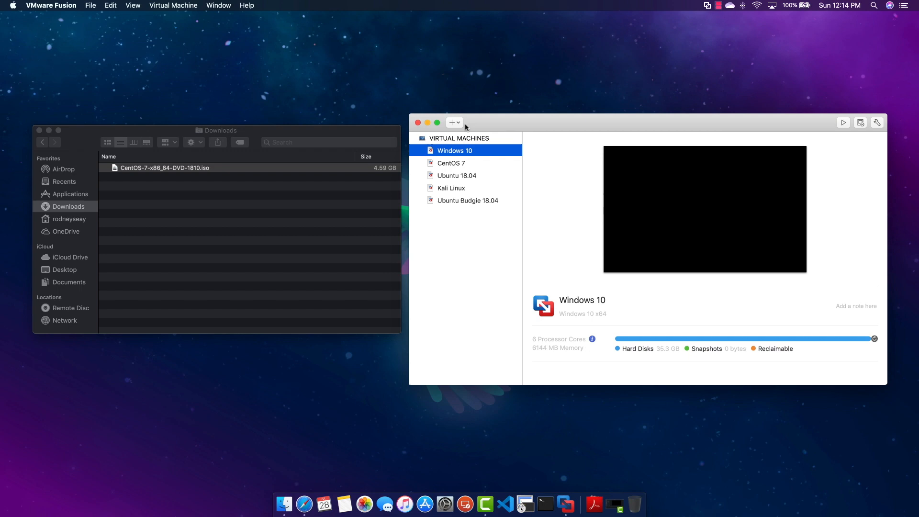
Step: Create a new CentOS 7 64-bit VM from the DVD ISO with Legacy BIOS
{"action": "left_click", "coordinate": [451, 122]}
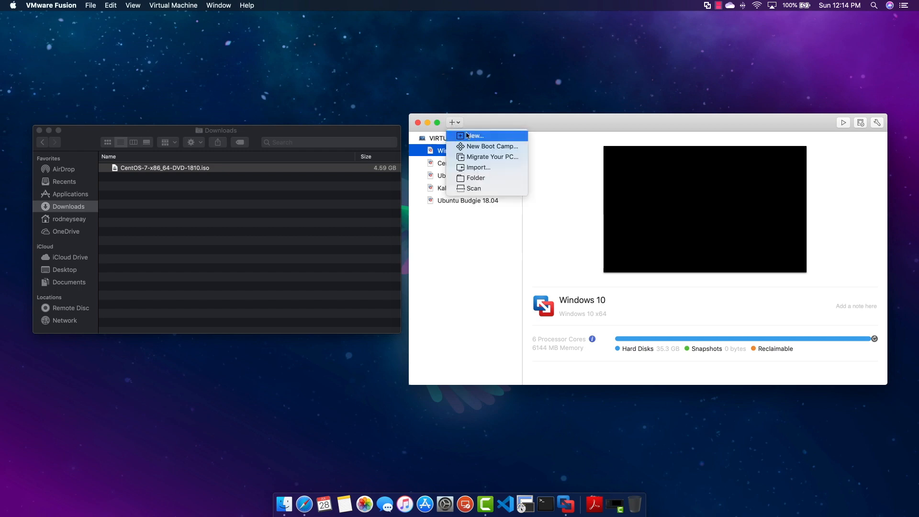
{"action": "left_click", "coordinate": [475, 135]}
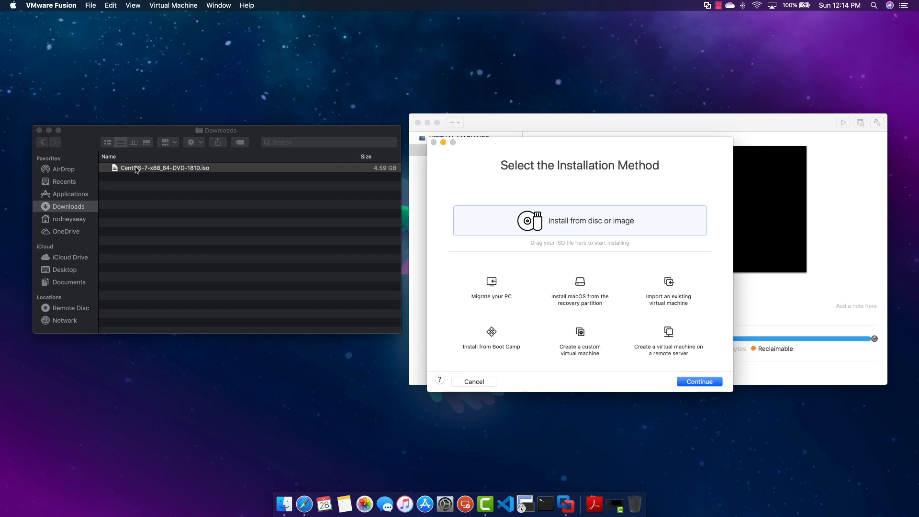
{"action": "left_click_drag", "start_coordinate": [165, 167], "coordinate": [514, 232]}
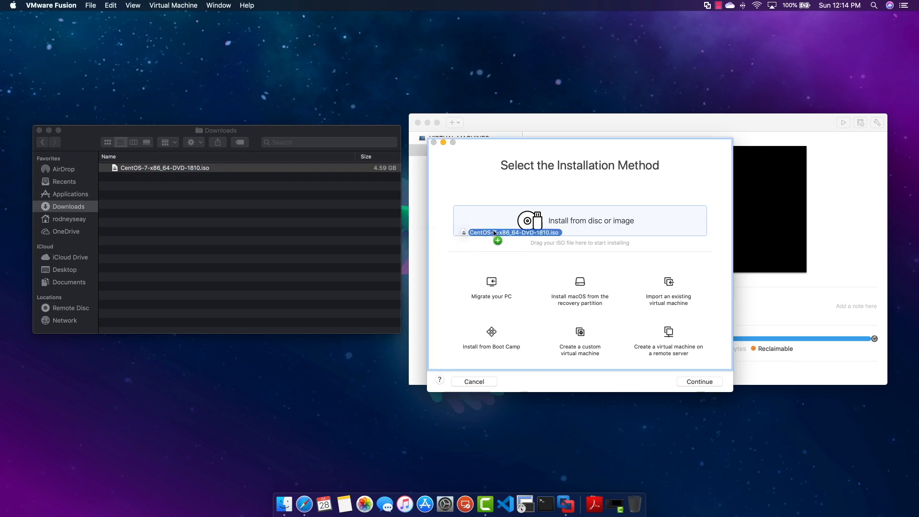
{"action": "left_click", "coordinate": [698, 381]}
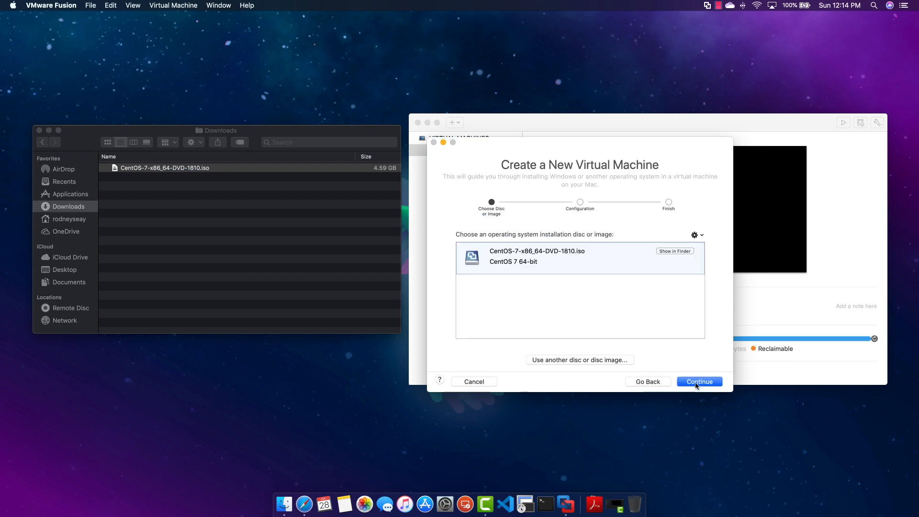
{"action": "left_click", "coordinate": [698, 381]}
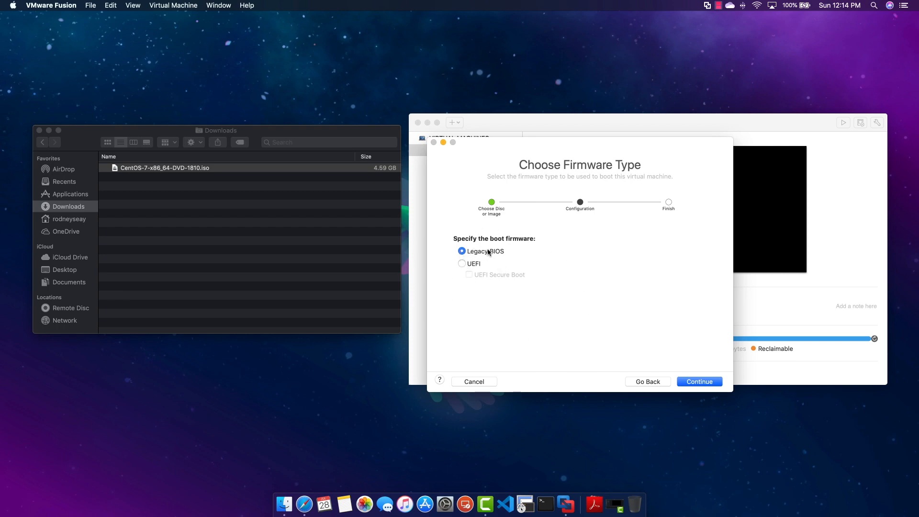
{"action": "left_click", "coordinate": [698, 382]}
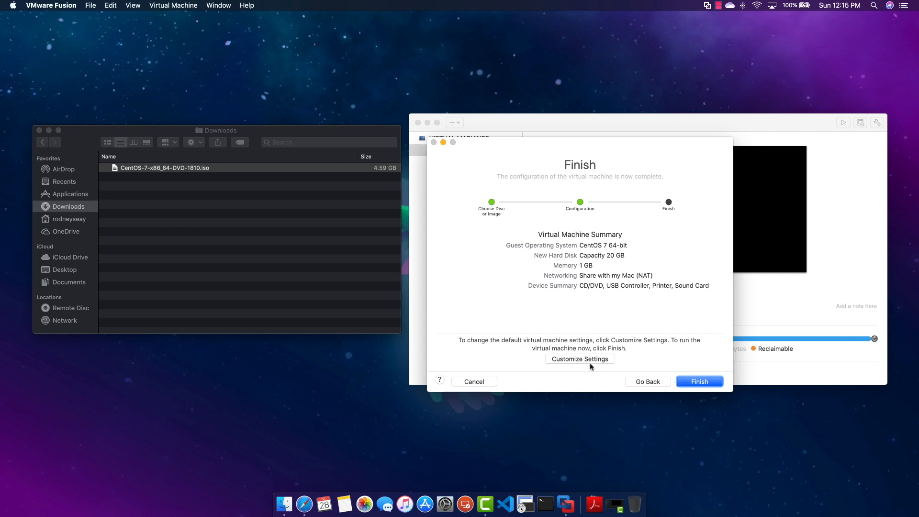
Step: Choose Customize Settings and save the virtual machine as 'Centos Test'
{"action": "left_click", "coordinate": [699, 381]}
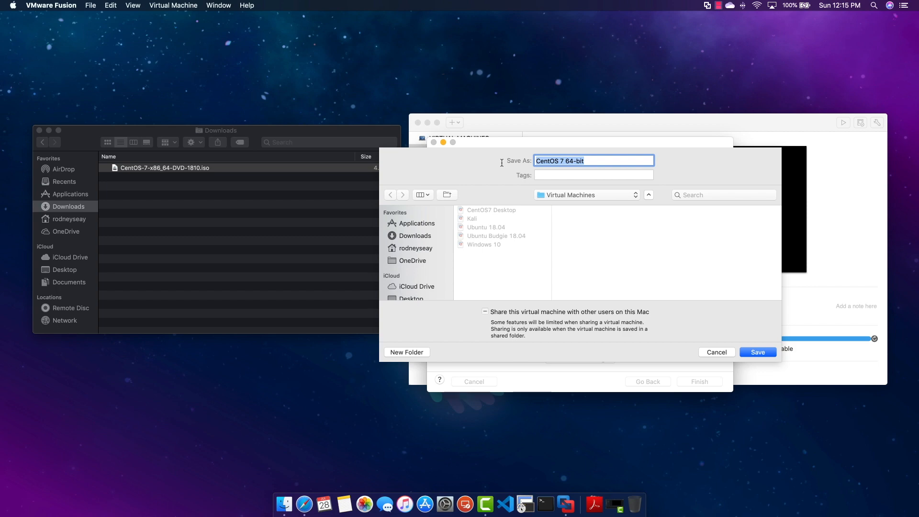
{"action": "type", "text": "Centos"}
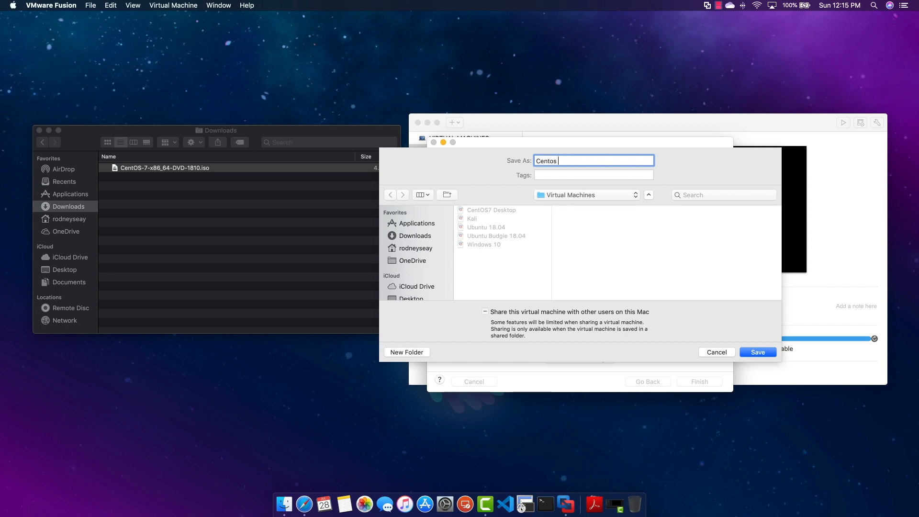
{"action": "type", "text": "Test"}
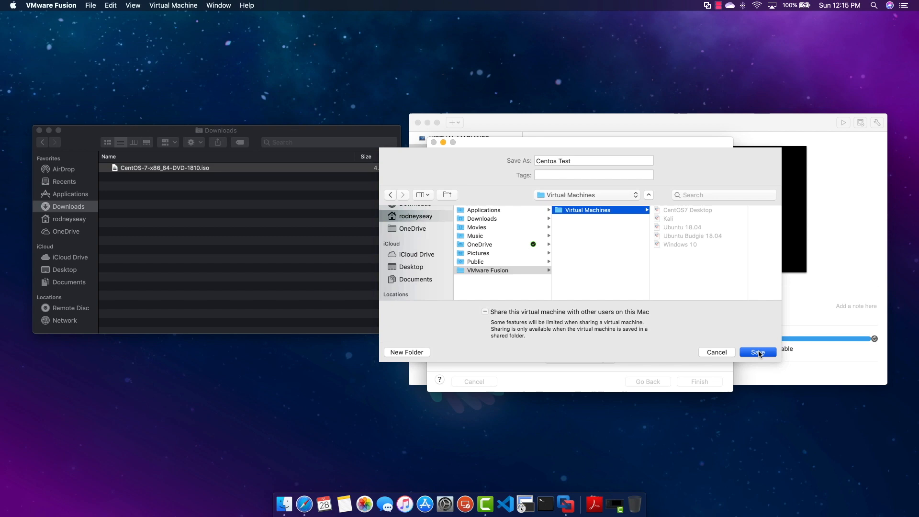
{"action": "left_click", "coordinate": [757, 351]}
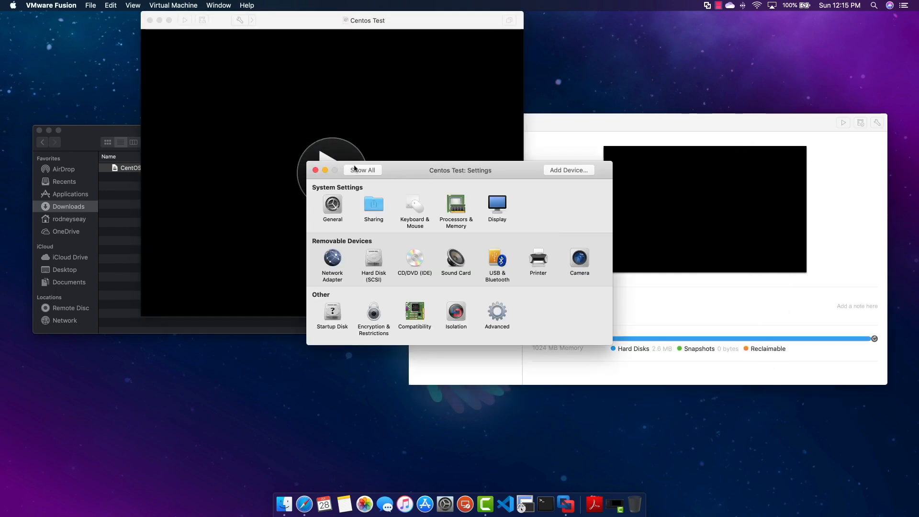
Step: Set Processors & Memory to 4 cores and 4096 MB, returning to the overview
{"action": "left_click", "coordinate": [456, 210]}
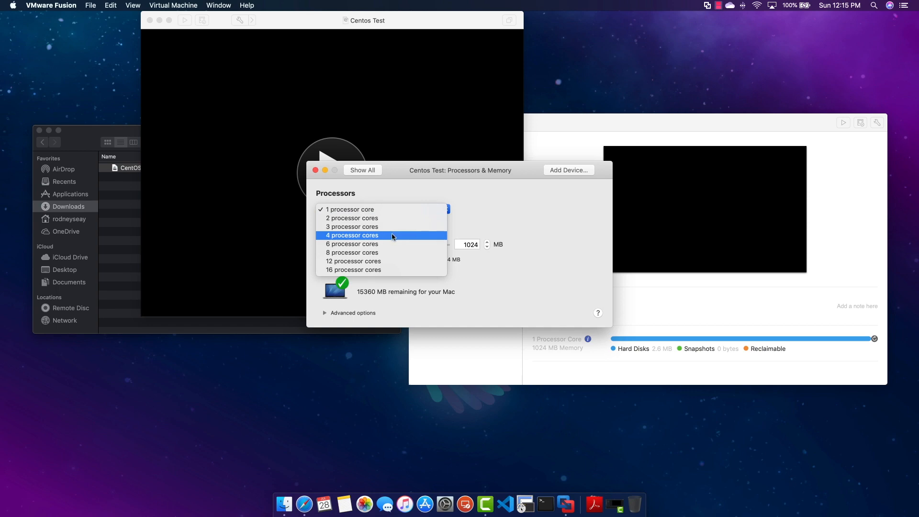
{"action": "left_click", "coordinate": [352, 234]}
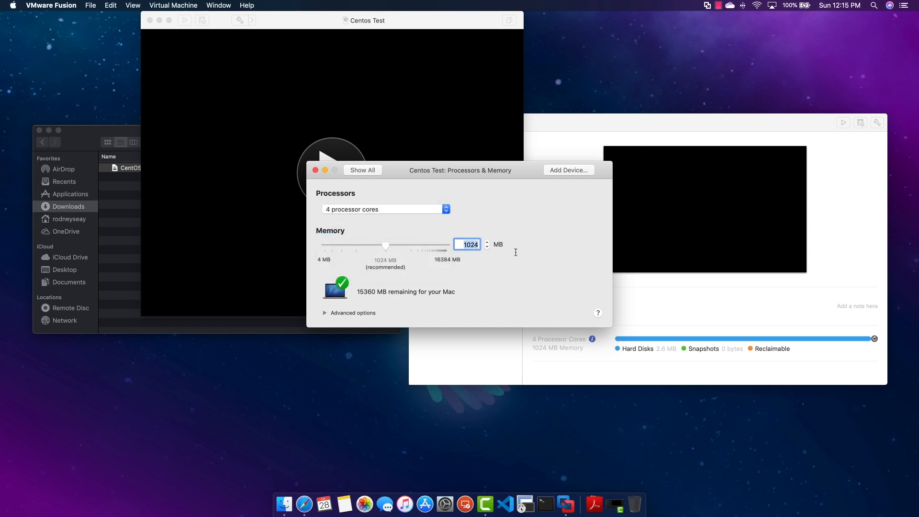
{"action": "type", "text": "4096"}
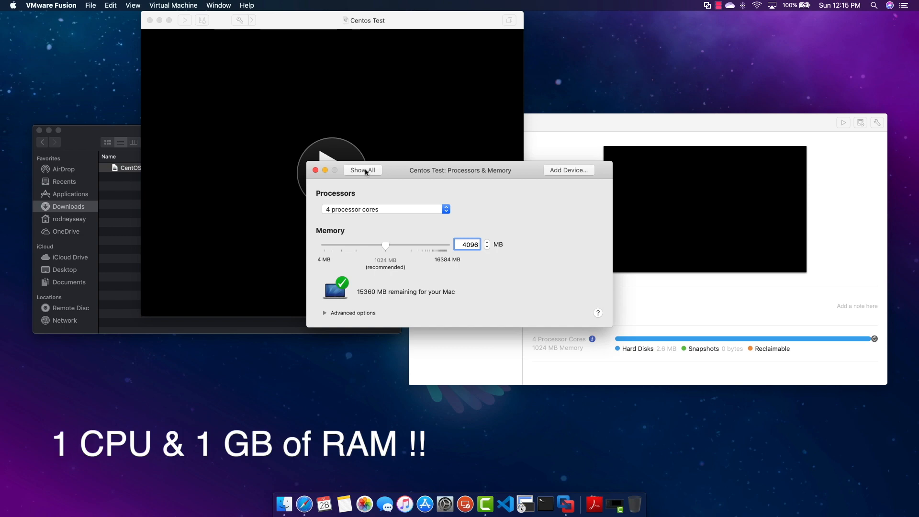
{"action": "left_click", "coordinate": [363, 169]}
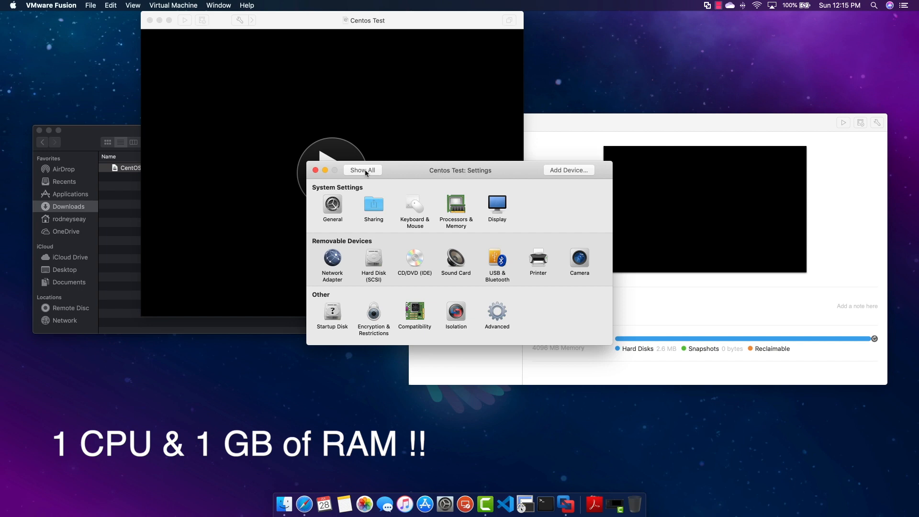
{"action": "mouse_move", "coordinate": [488, 260]}
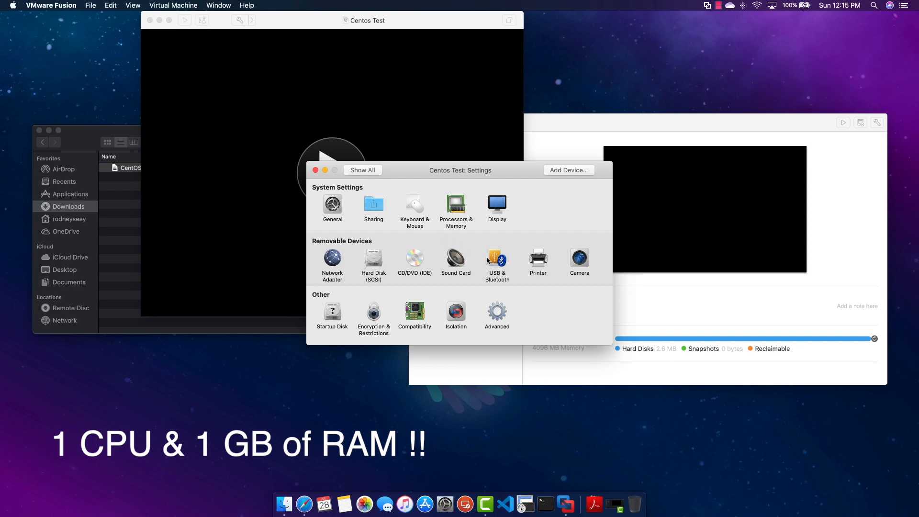
Step: Enable Accelerate 3D Graphics with 768 MB shared graphics memory, then return to the overview
{"action": "left_click", "coordinate": [496, 205]}
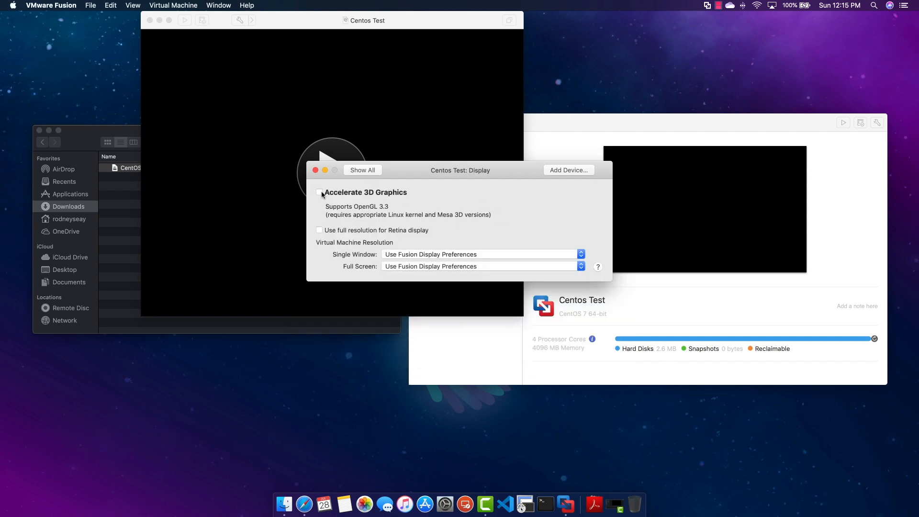
{"action": "left_click", "coordinate": [319, 193]}
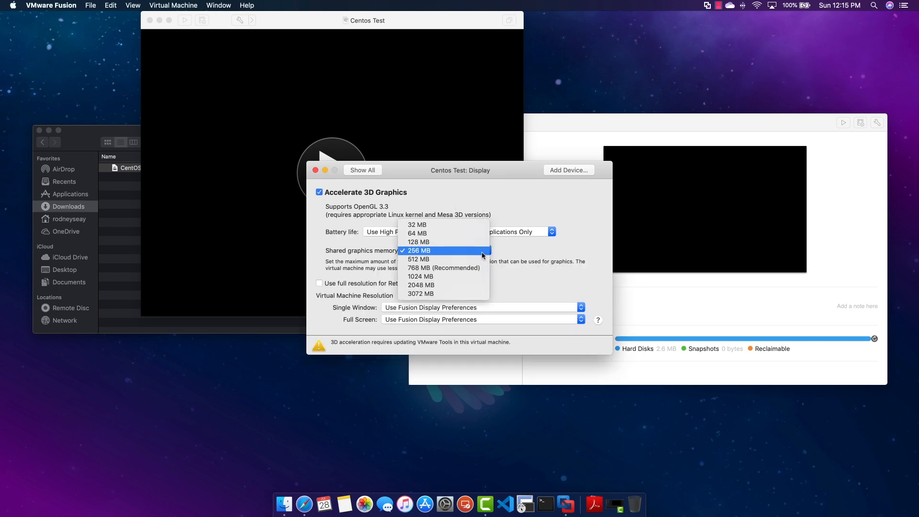
{"action": "left_click", "coordinate": [443, 268]}
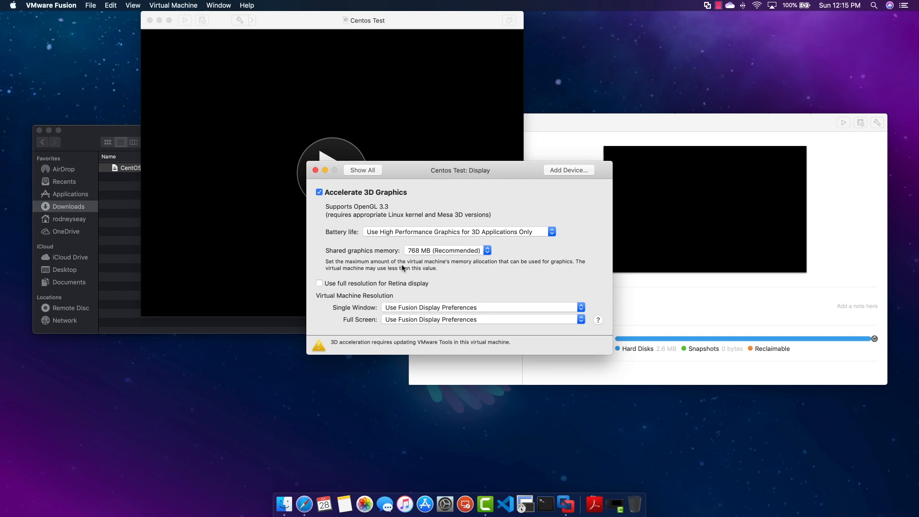
{"action": "mouse_move", "coordinate": [362, 166]}
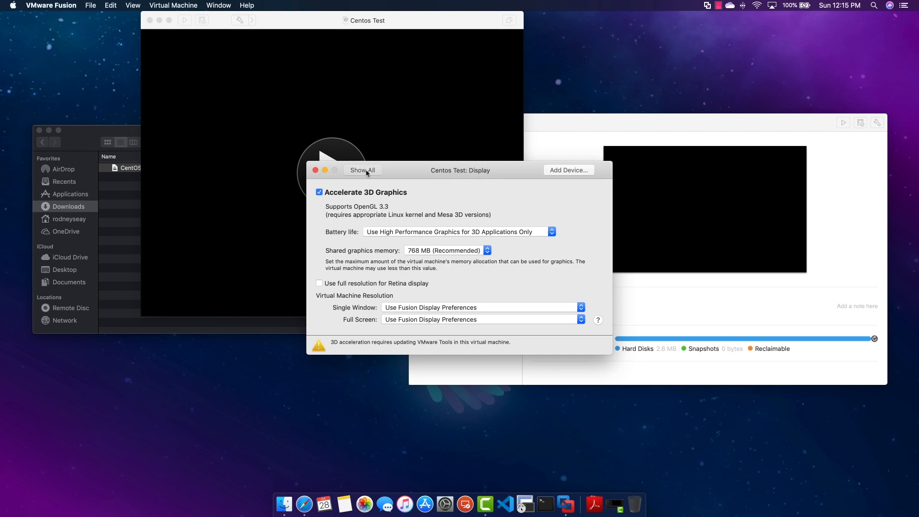
{"action": "left_click", "coordinate": [362, 169]}
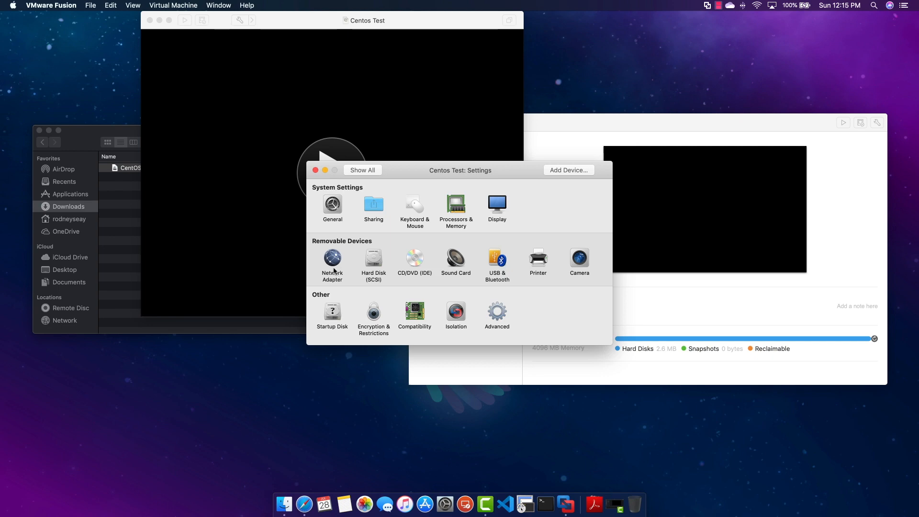
Step: Switch the network adapter to Bridged Networking over Wi-Fi and return to the overview
{"action": "left_click", "coordinate": [332, 260]}
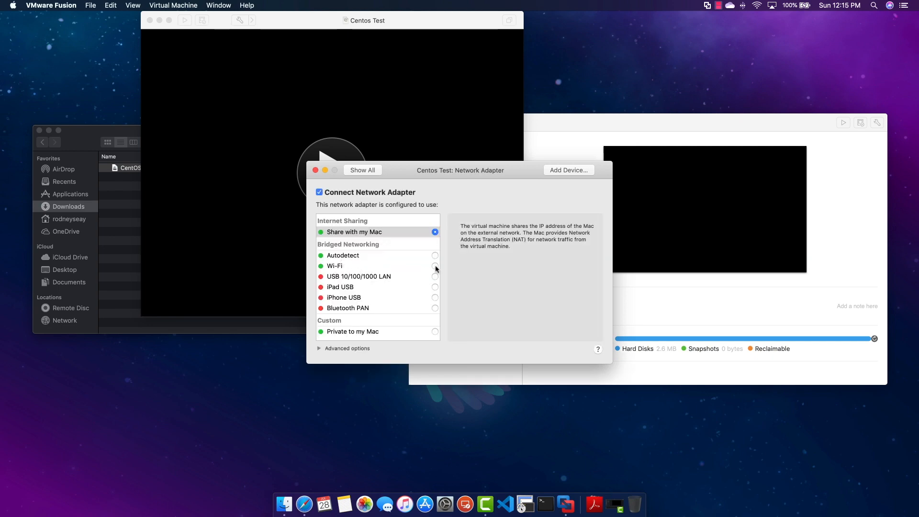
{"action": "left_click", "coordinate": [435, 266]}
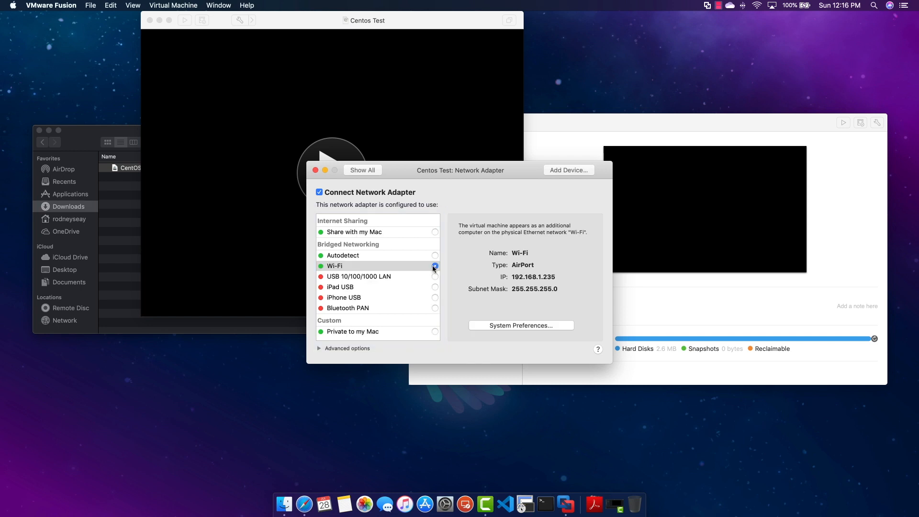
{"action": "left_click", "coordinate": [433, 266]}
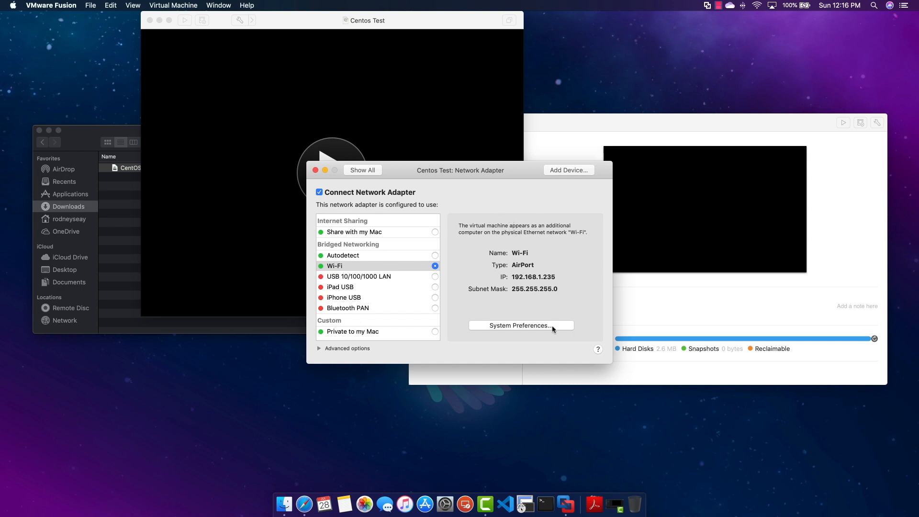
{"action": "mouse_move", "coordinate": [402, 236]}
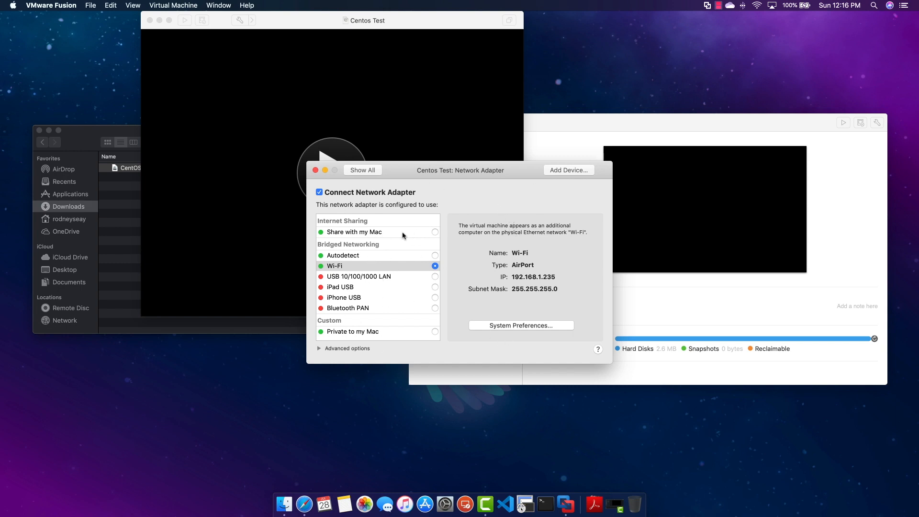
{"action": "left_click", "coordinate": [361, 169]}
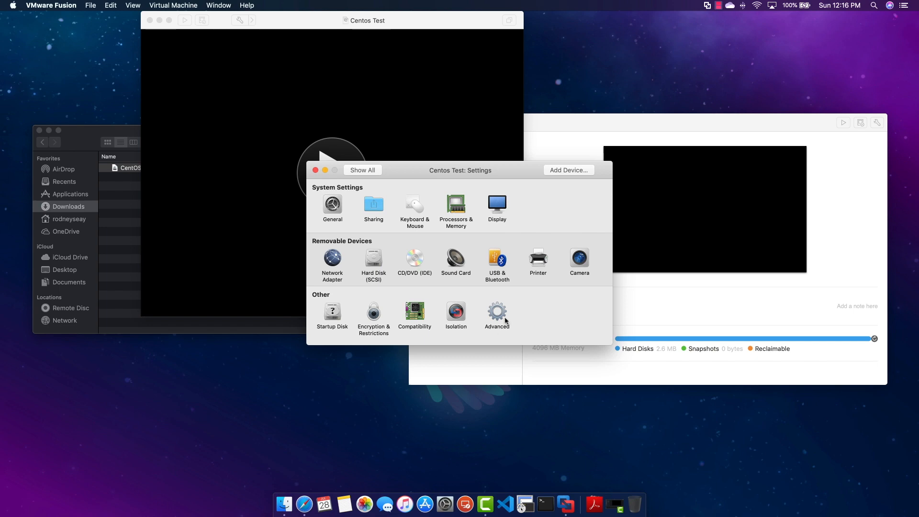
{"action": "mouse_move", "coordinate": [495, 319]}
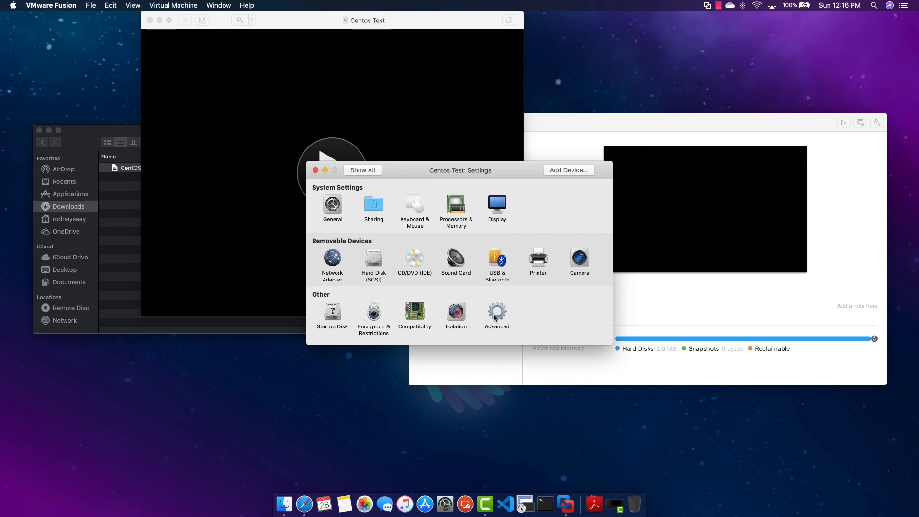
Step: Check the Sound Card settings, close the settings window, and power on Centos Test
{"action": "left_click", "coordinate": [455, 260]}
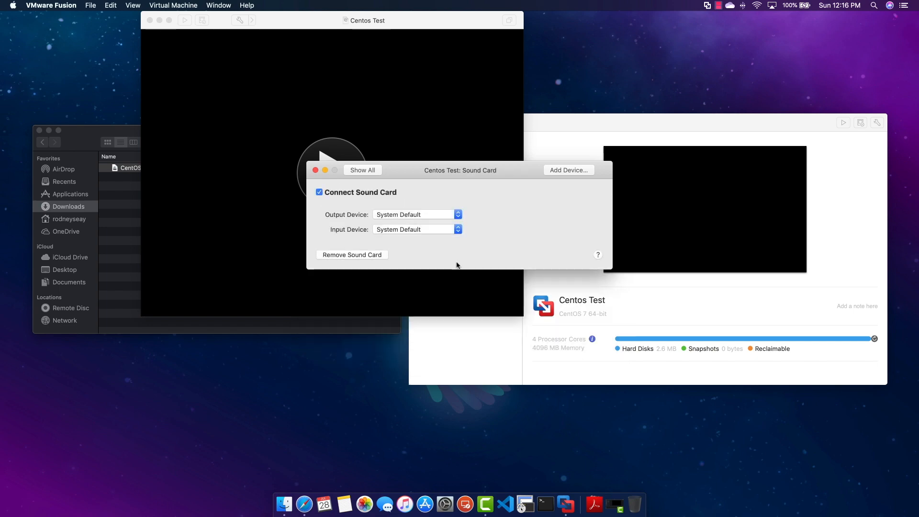
{"action": "left_click", "coordinate": [361, 170]}
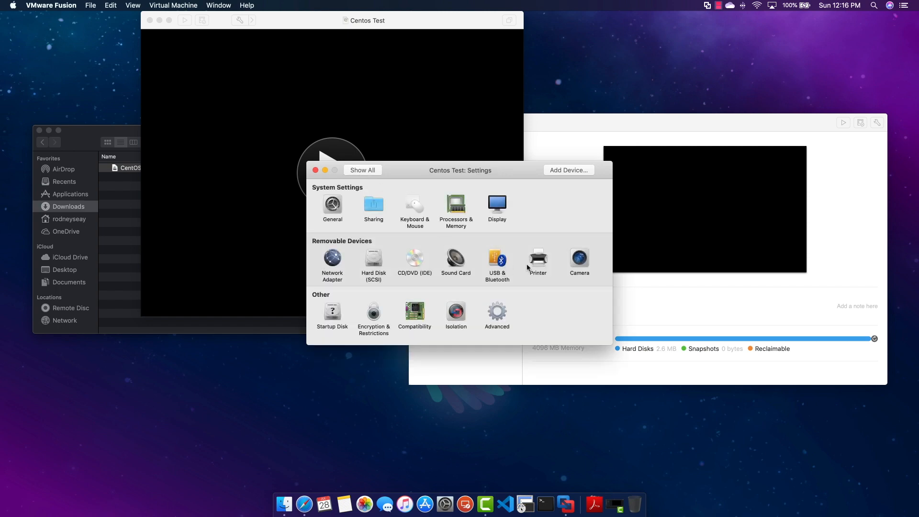
{"action": "mouse_move", "coordinate": [358, 296]}
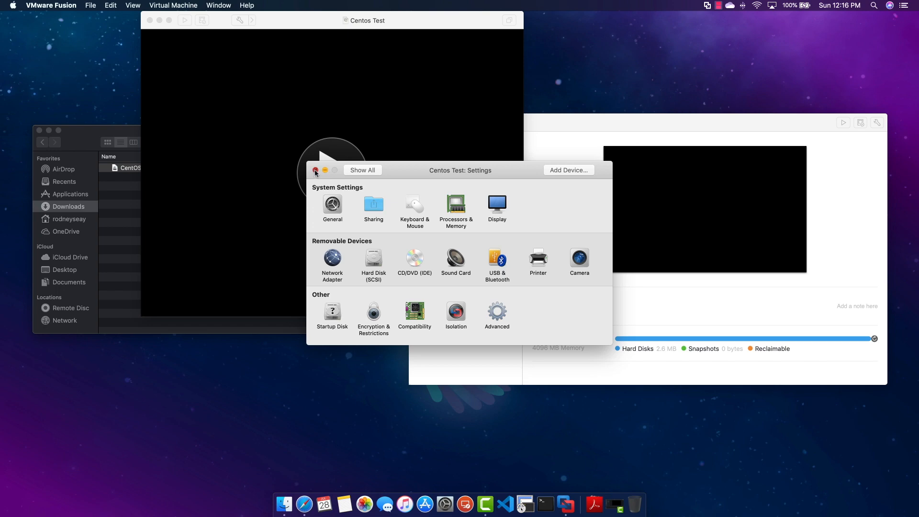
{"action": "left_click", "coordinate": [315, 170]}
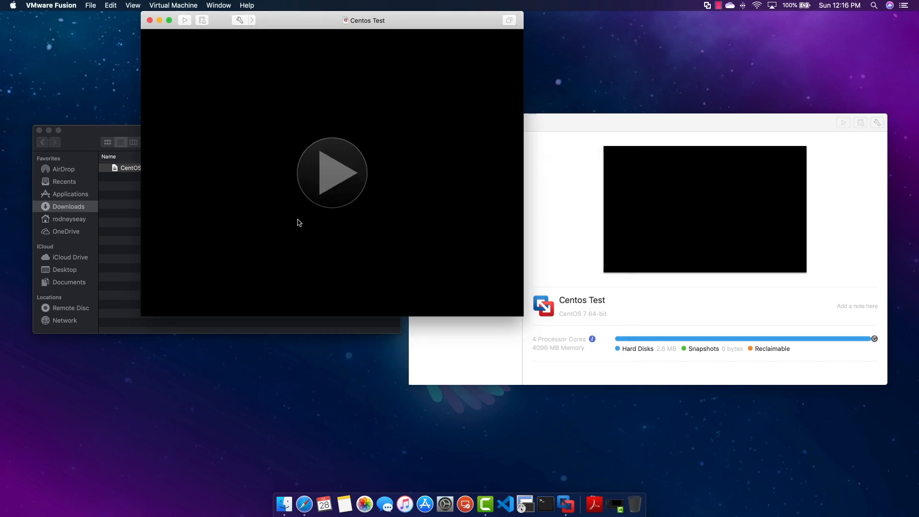
{"action": "left_click", "coordinate": [332, 172]}
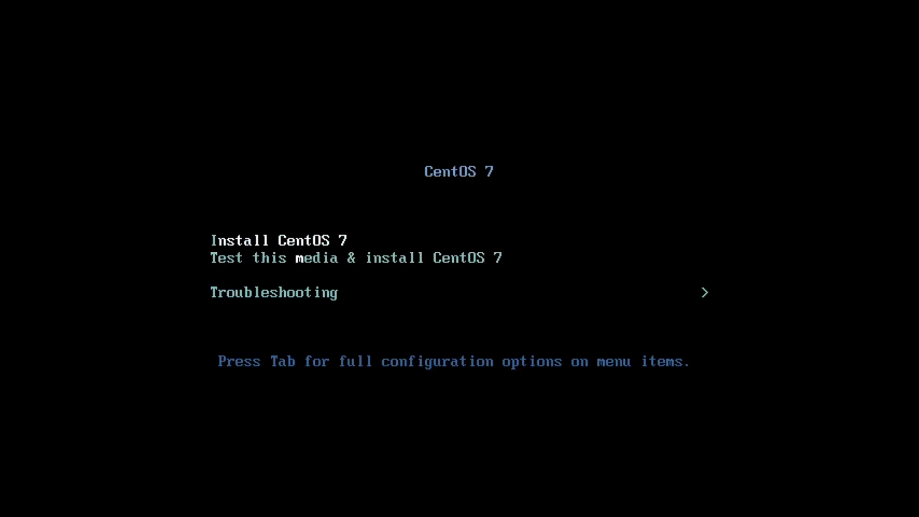
Step: Start Install CentOS 7 from the boot menu to launch the graphical installer
{"action": "key", "text": "tab"}
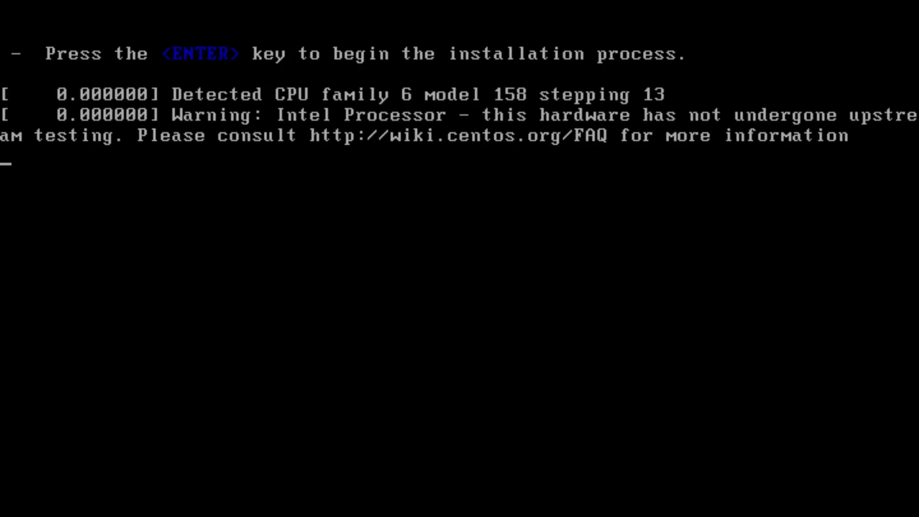
{"action": "key", "text": "enter"}
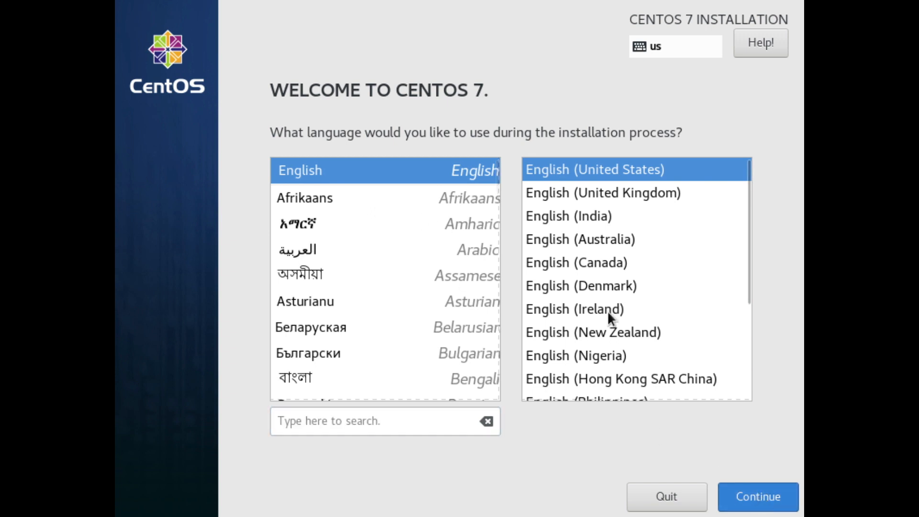
Step: Keep English (United States) and select GNOME Desktop as the software environment
{"action": "left_click", "coordinate": [757, 496]}
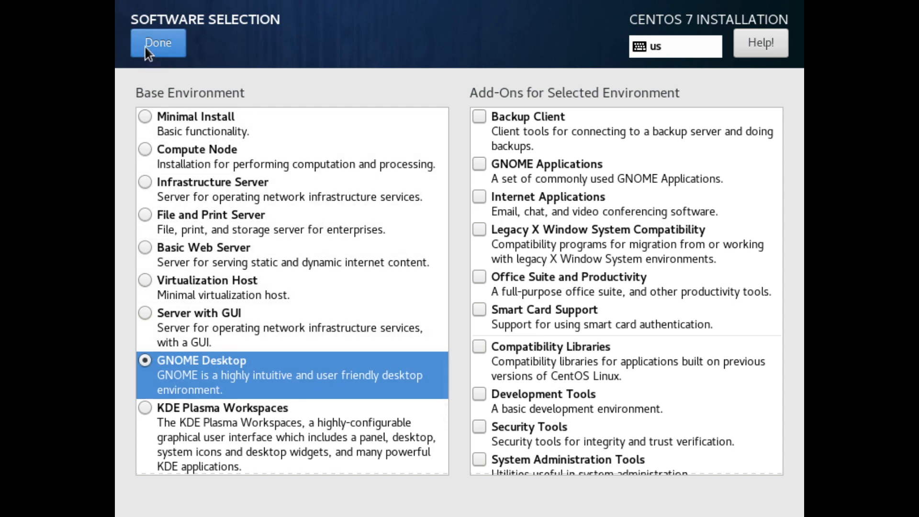
{"action": "left_click", "coordinate": [156, 42]}
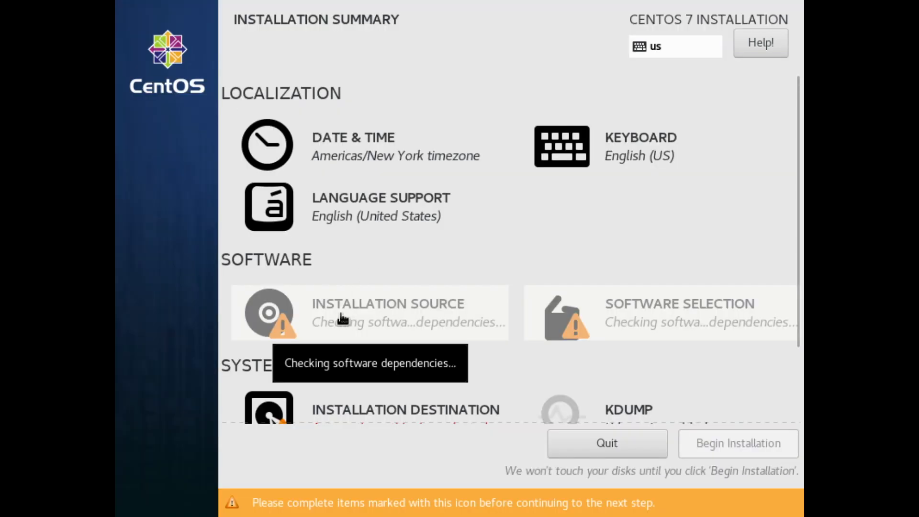
{"action": "mouse_move", "coordinate": [394, 329]}
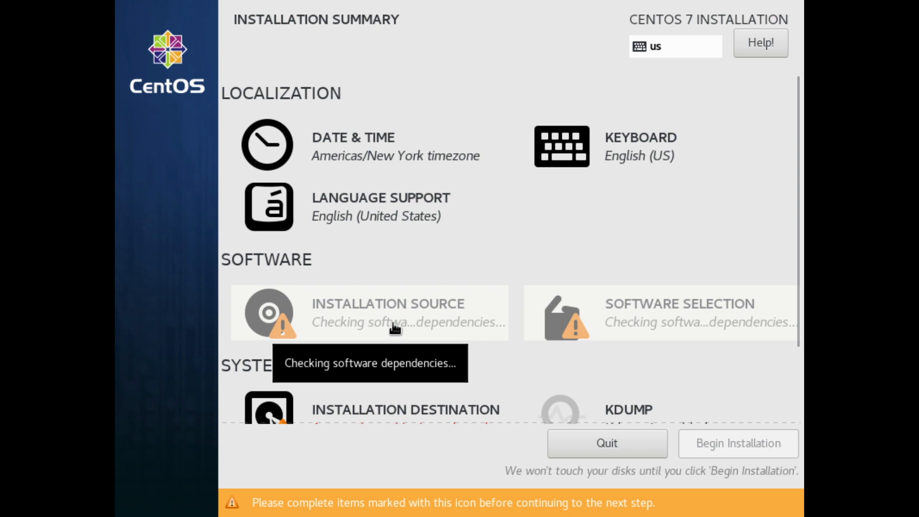
{"action": "mouse_move", "coordinate": [326, 321]}
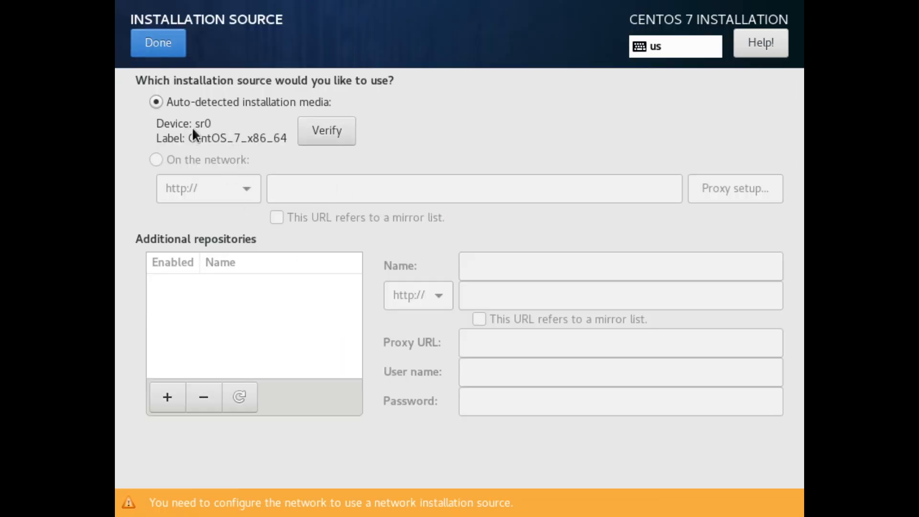
Step: Accept the local installation media and use automatic partitioning on the 20 GiB disk
{"action": "left_click", "coordinate": [158, 42]}
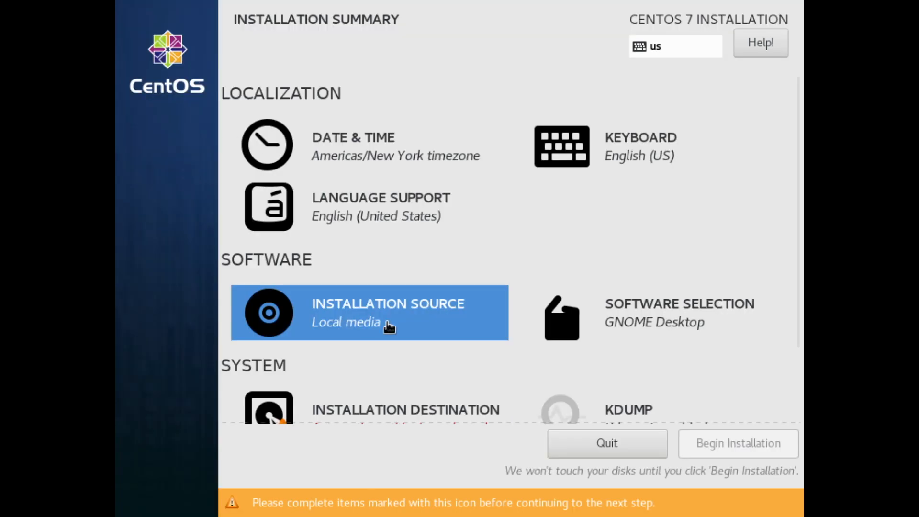
{"action": "mouse_move", "coordinate": [334, 405]}
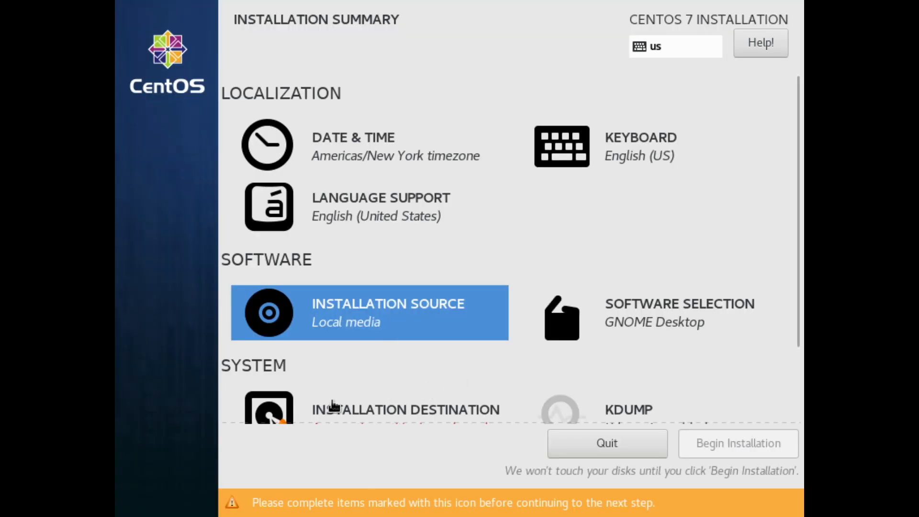
{"action": "left_click", "coordinate": [404, 409]}
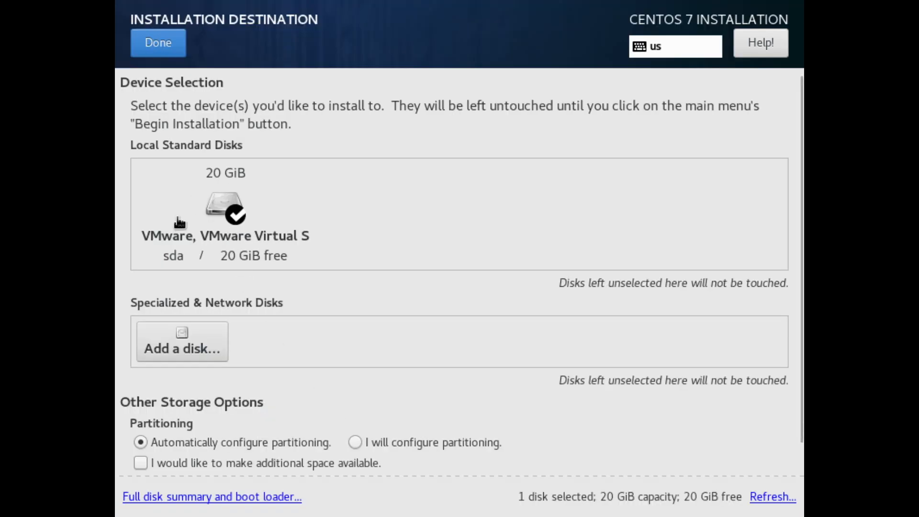
{"action": "mouse_move", "coordinate": [304, 258]}
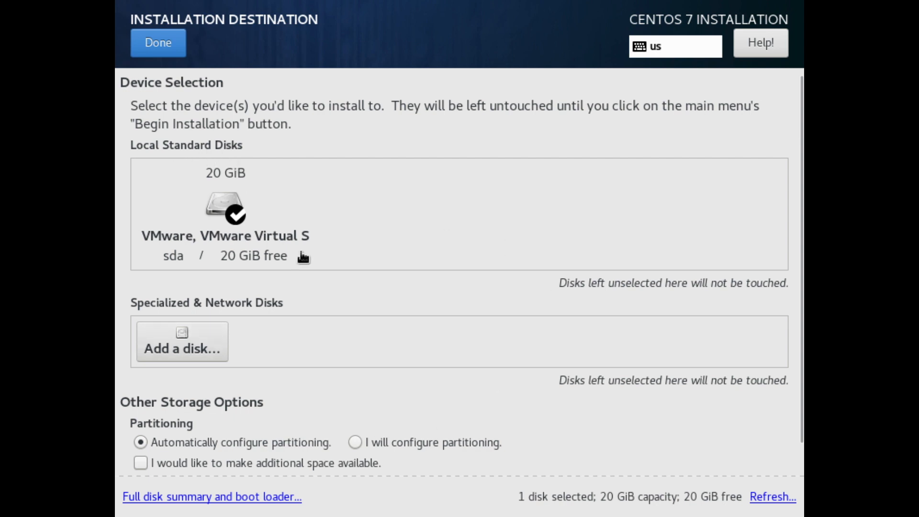
{"action": "mouse_move", "coordinate": [279, 319]}
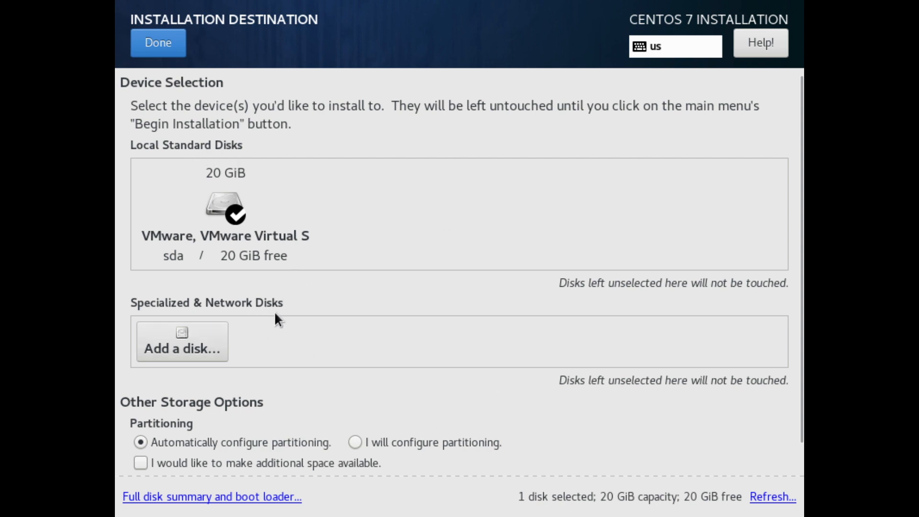
{"action": "mouse_move", "coordinate": [276, 321]}
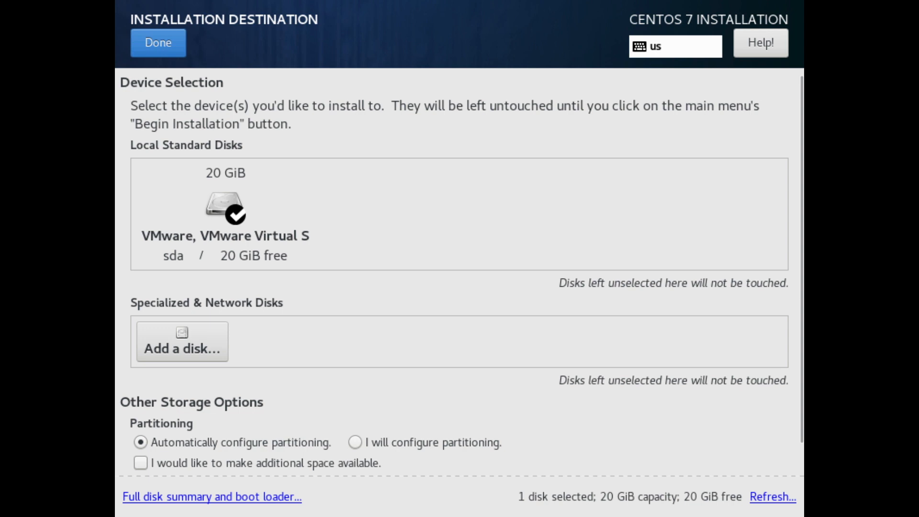
{"action": "mouse_move", "coordinate": [169, 204]}
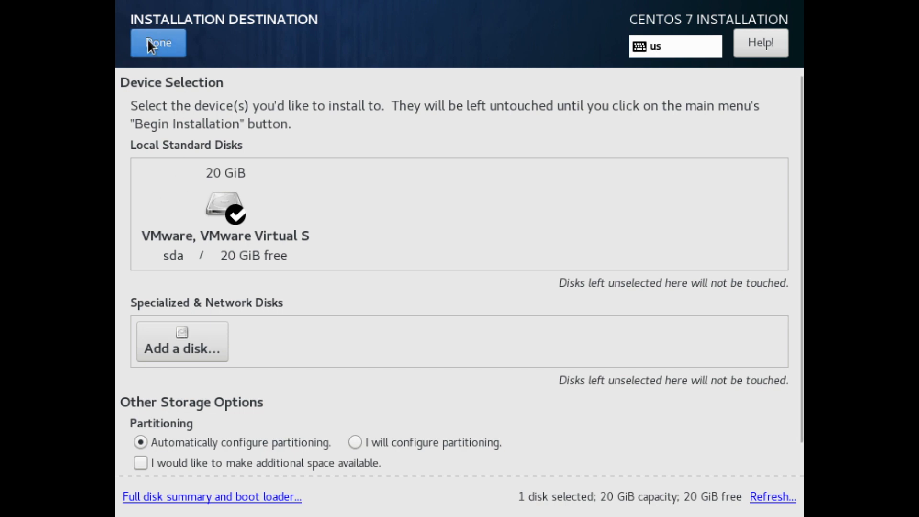
{"action": "left_click", "coordinate": [156, 42]}
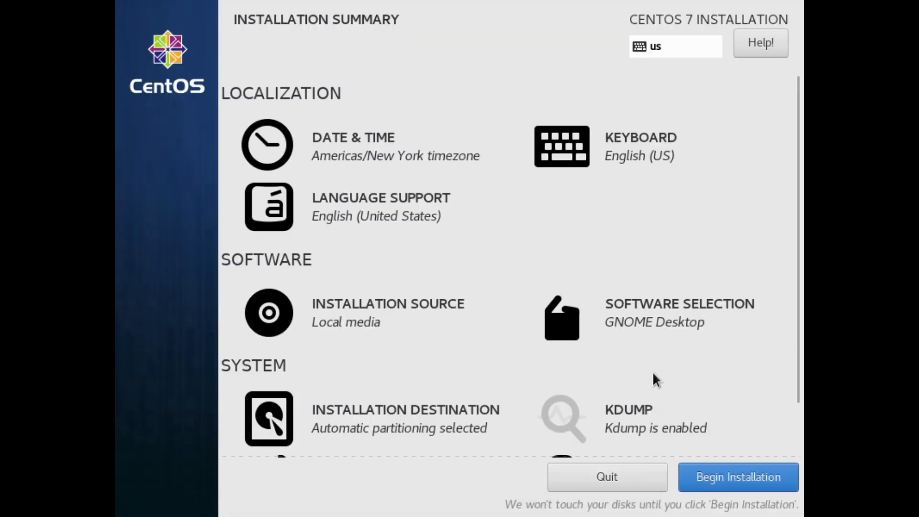
Step: Open Security Policy and leave it without applying a profile
{"action": "scroll", "scroll_direction": "down", "scroll_amount": 3}
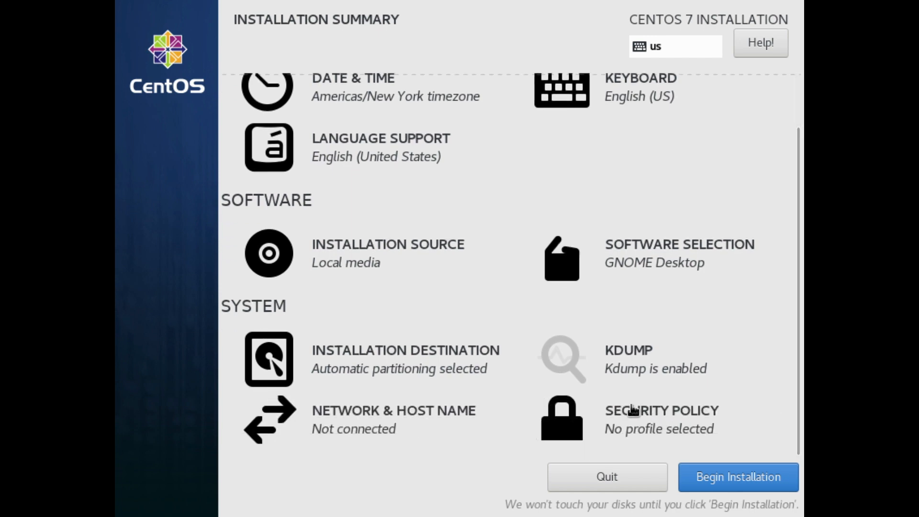
{"action": "left_click", "coordinate": [561, 417]}
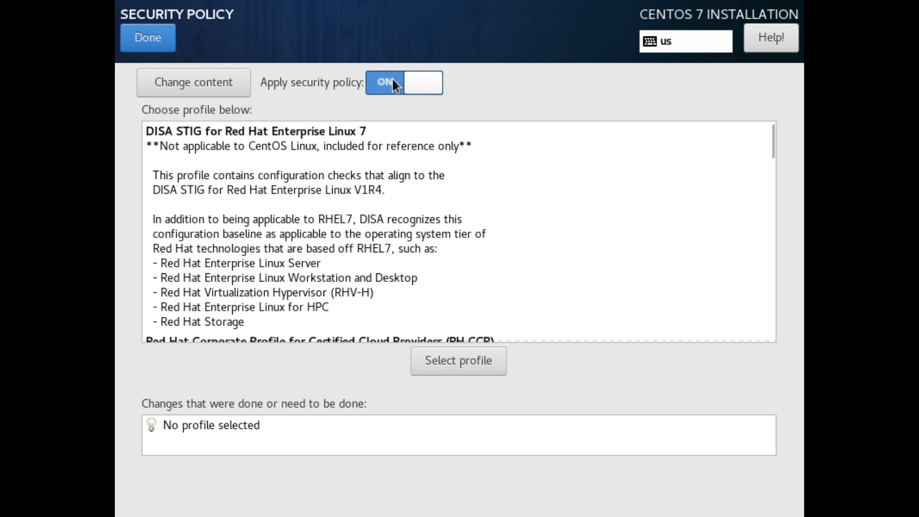
{"action": "left_click", "coordinate": [147, 38]}
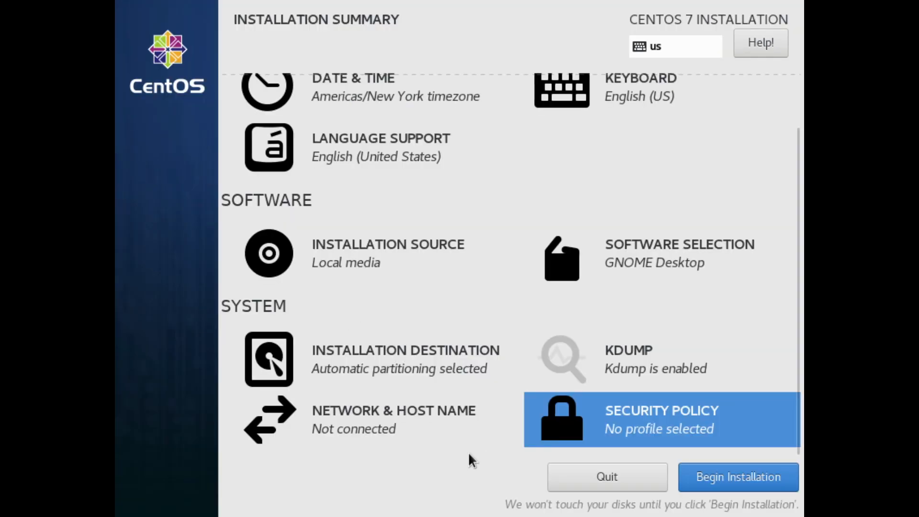
Step: Turn on the ens33 Ethernet connection and disable kdump
{"action": "left_click", "coordinate": [393, 418]}
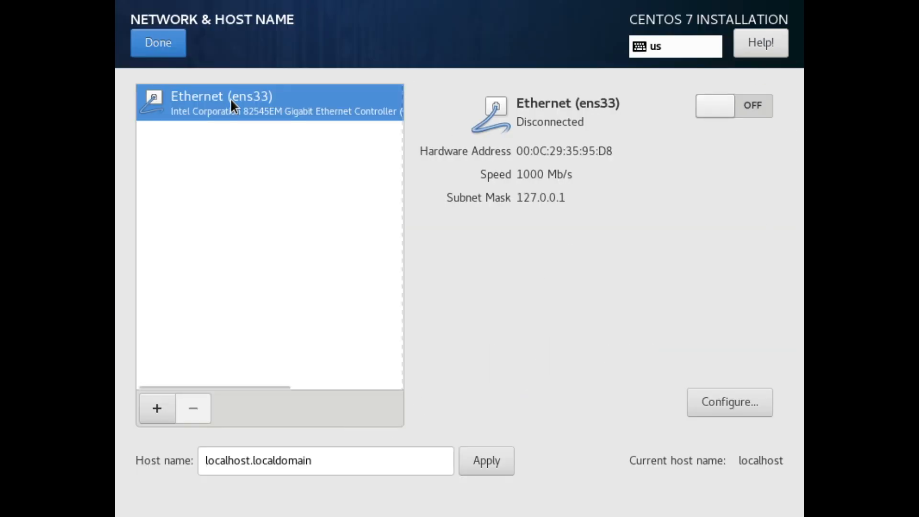
{"action": "left_click", "coordinate": [733, 105]}
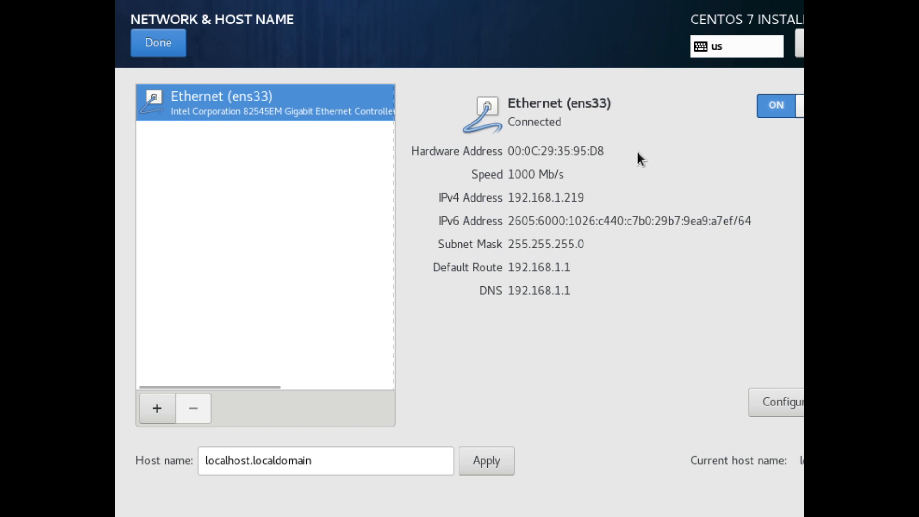
{"action": "left_click", "coordinate": [157, 42]}
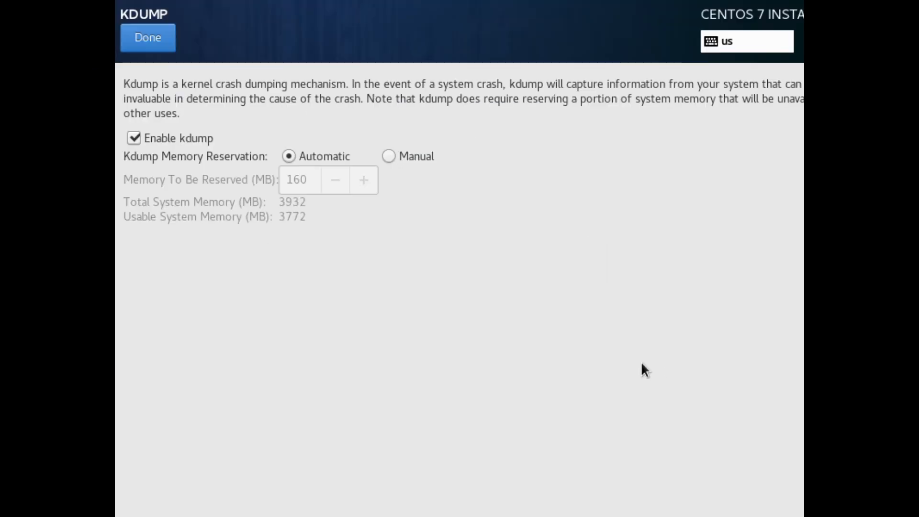
{"action": "left_click", "coordinate": [133, 138]}
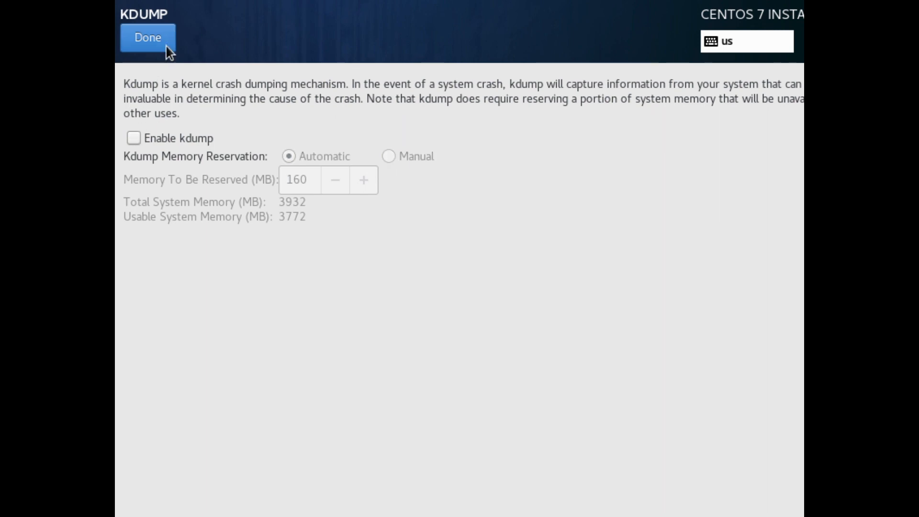
{"action": "left_click", "coordinate": [147, 37]}
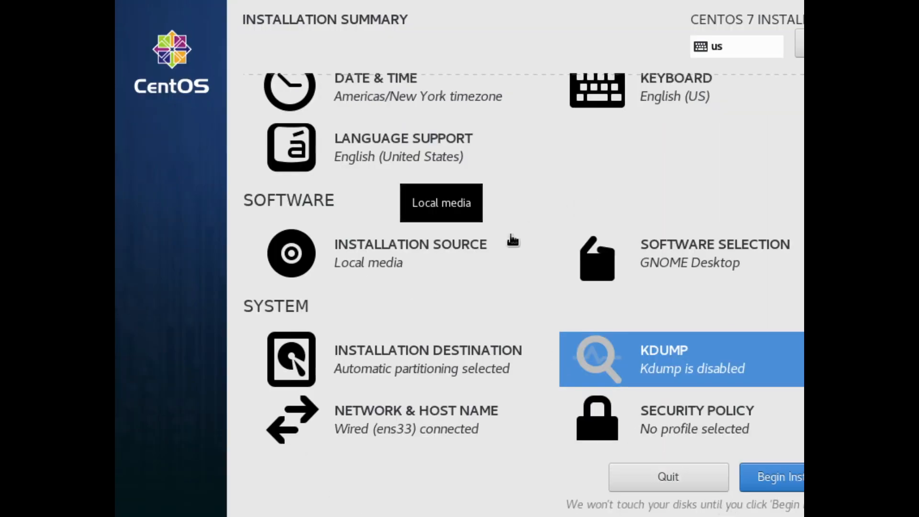
Step: Begin the CentOS installation, set the root password, and create administrator user 'test'
{"action": "left_click", "coordinate": [779, 476]}
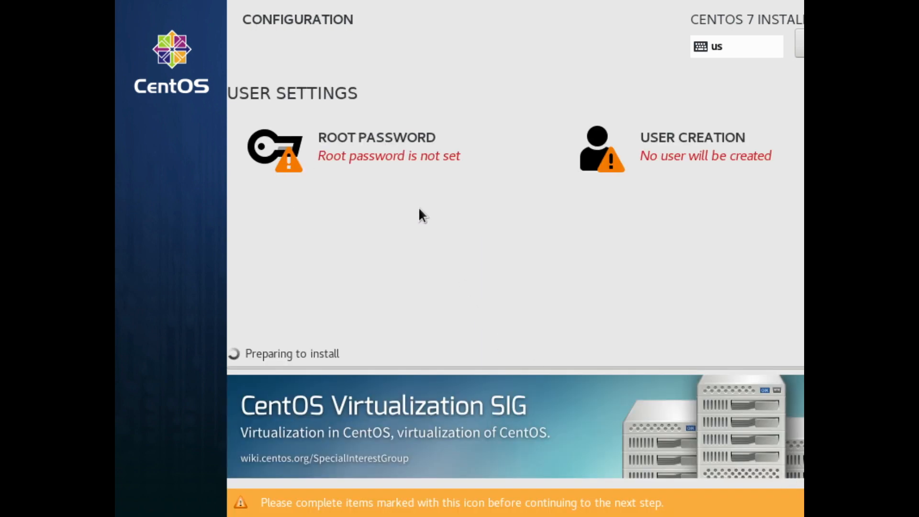
{"action": "left_click", "coordinate": [376, 147]}
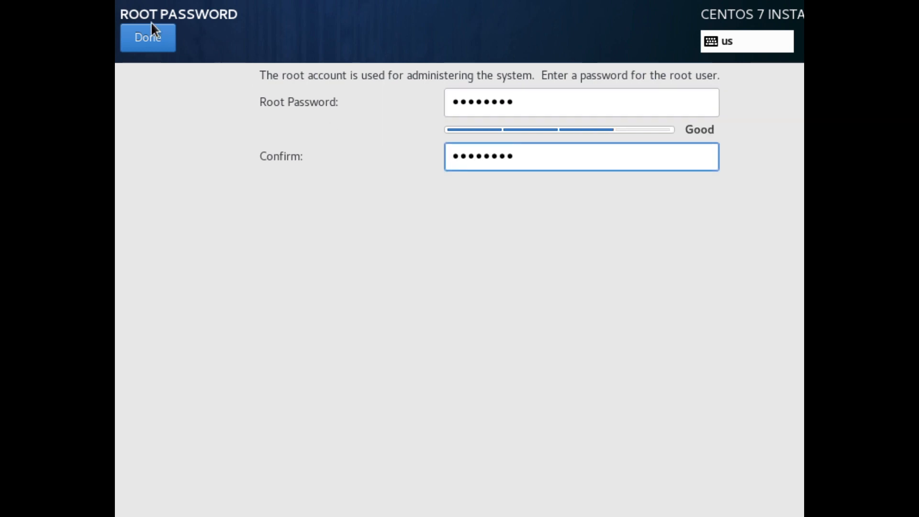
{"action": "left_click", "coordinate": [147, 37]}
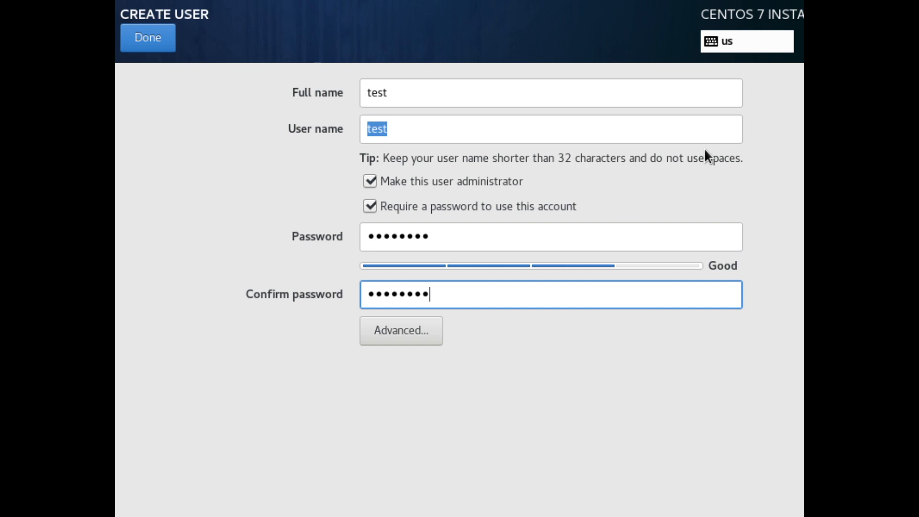
{"action": "left_click", "coordinate": [147, 37]}
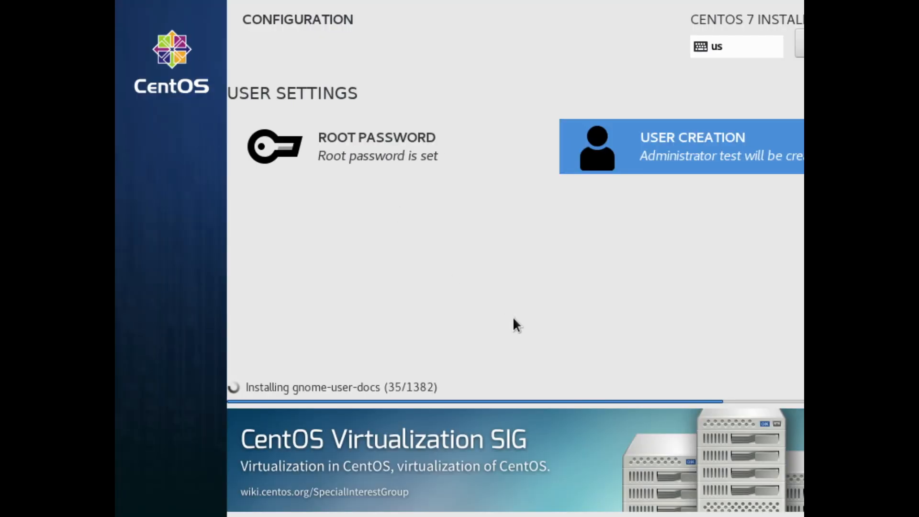
{"action": "mouse_move", "coordinate": [448, 375]}
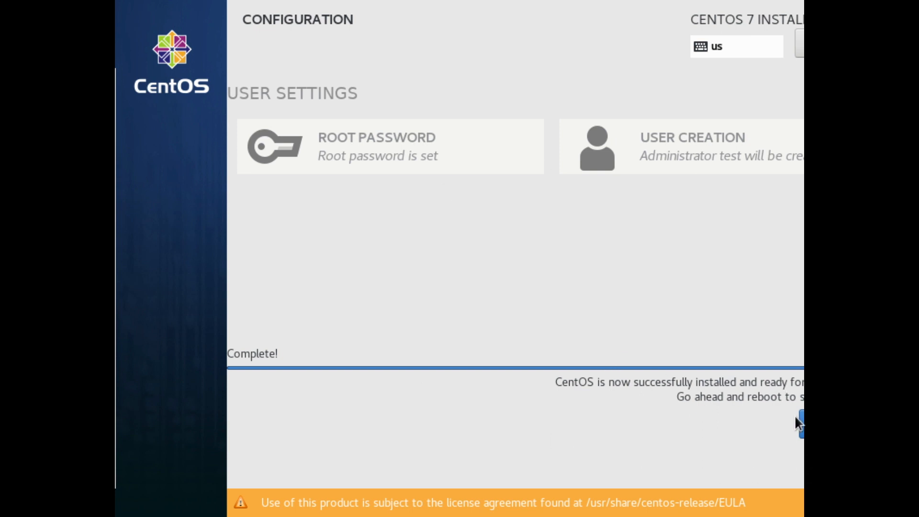
{"action": "mouse_move", "coordinate": [801, 423]}
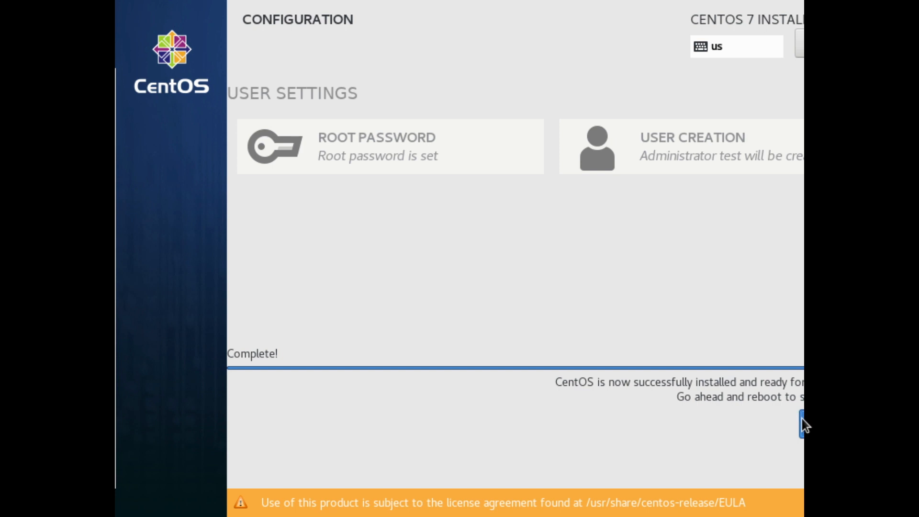
Step: Reboot the newly installed CentOS system once installation shows Complete
{"action": "left_click", "coordinate": [803, 422]}
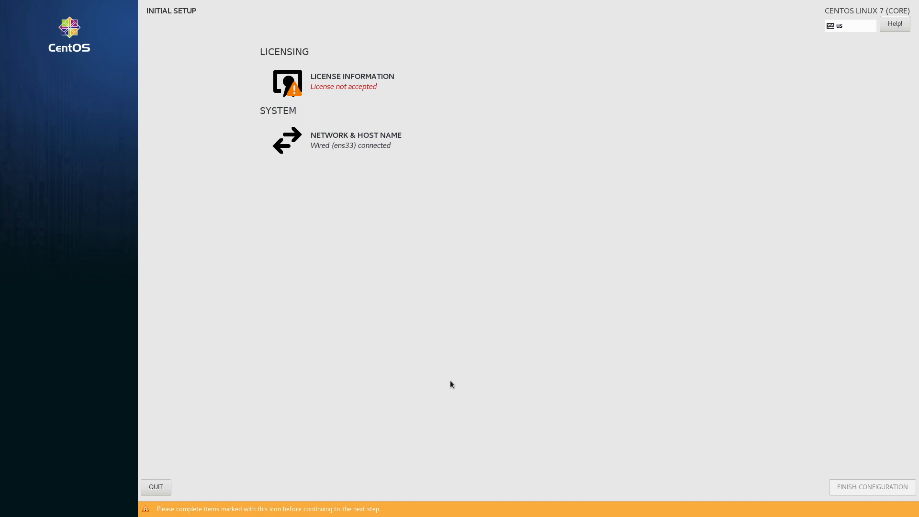
Step: Accept the CentOS license agreement in License Information and confirm with Done
{"action": "left_click", "coordinate": [351, 81]}
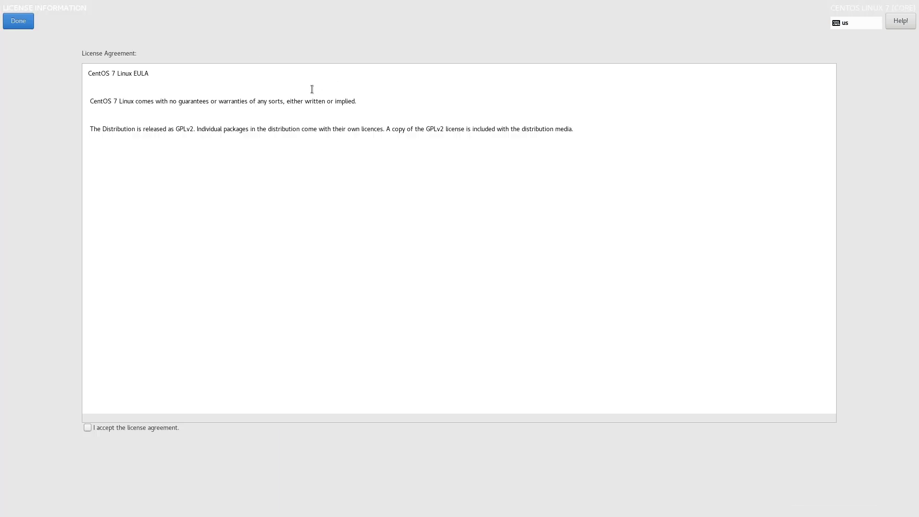
{"action": "left_click", "coordinate": [87, 427]}
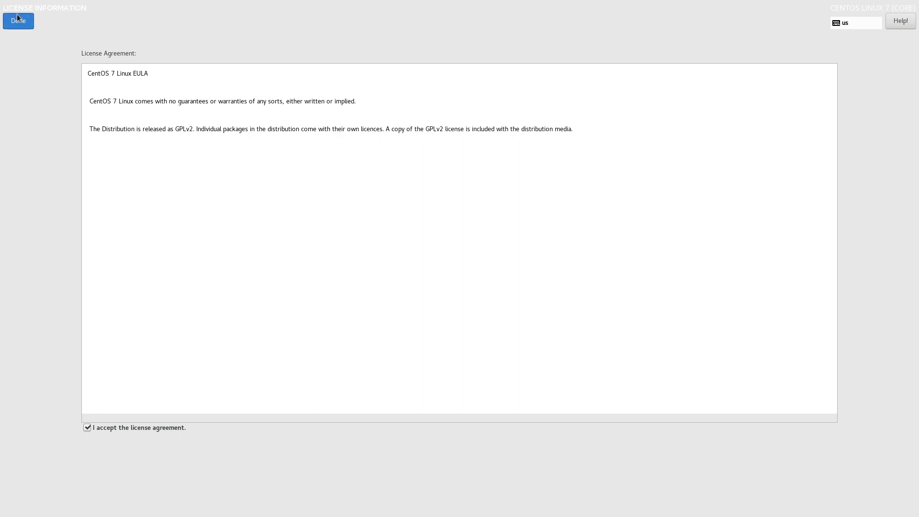
{"action": "left_click", "coordinate": [18, 20]}
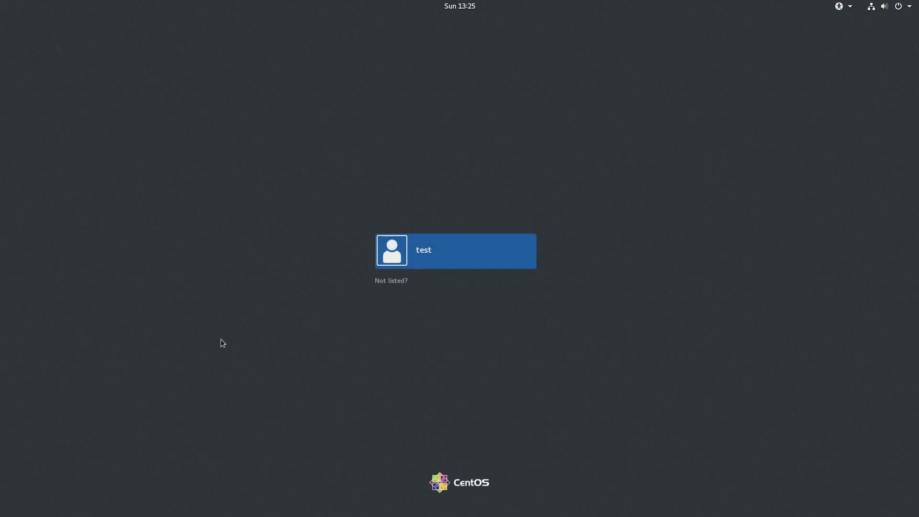
Step: Sign in as user 'test' with its password on the login screen
{"action": "left_click", "coordinate": [454, 250]}
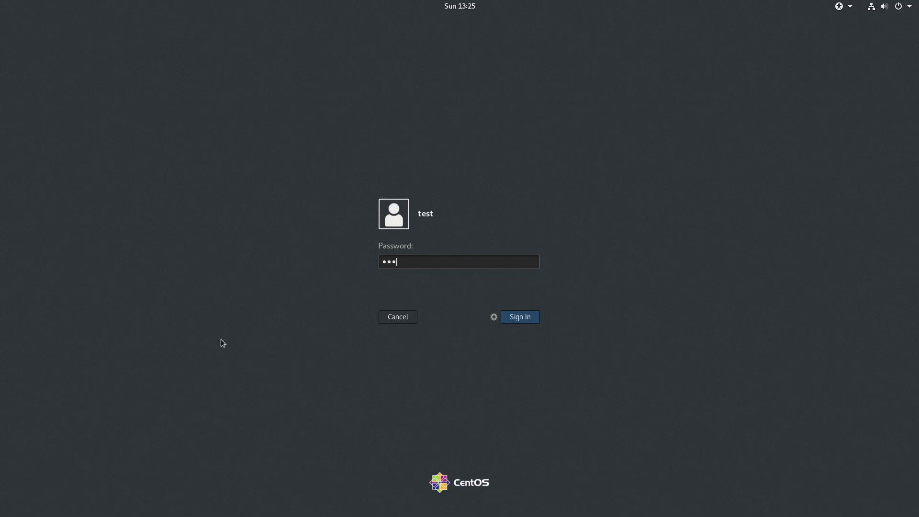
{"action": "type", "text": "•"}
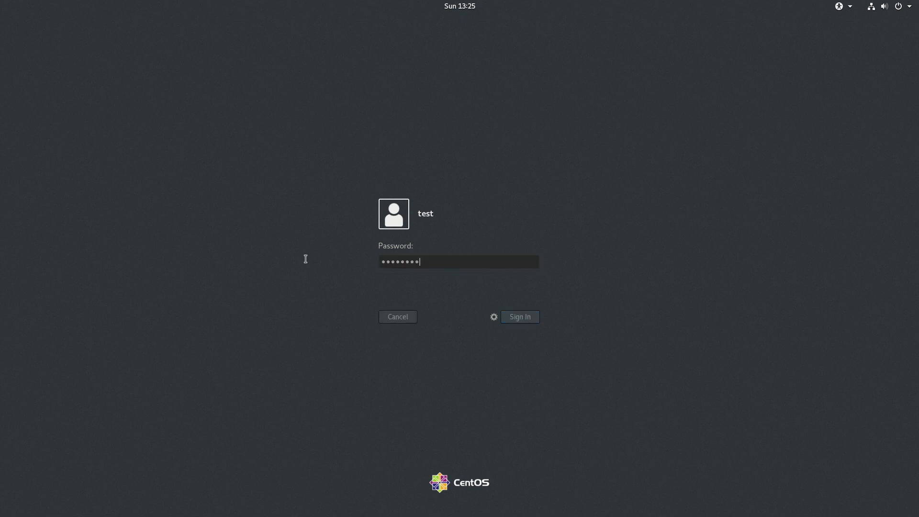
{"action": "left_click", "coordinate": [519, 316]}
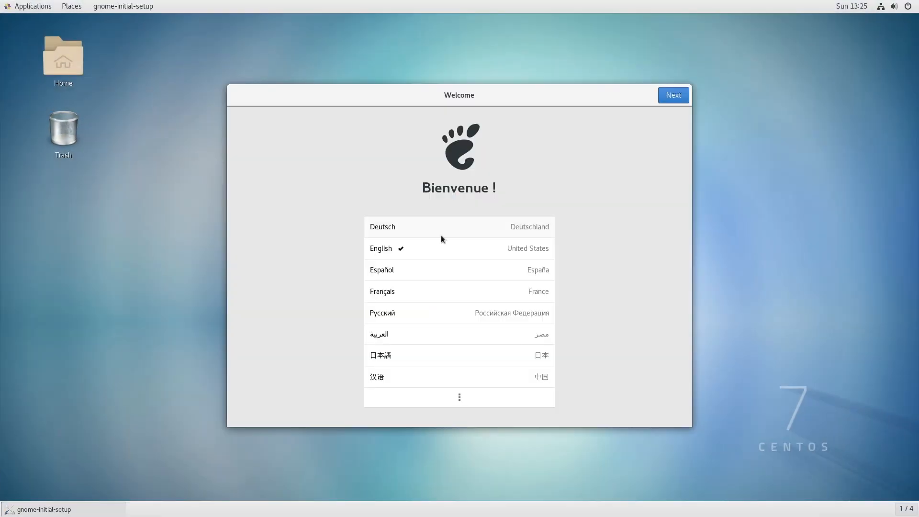
{"action": "mouse_move", "coordinate": [460, 207]}
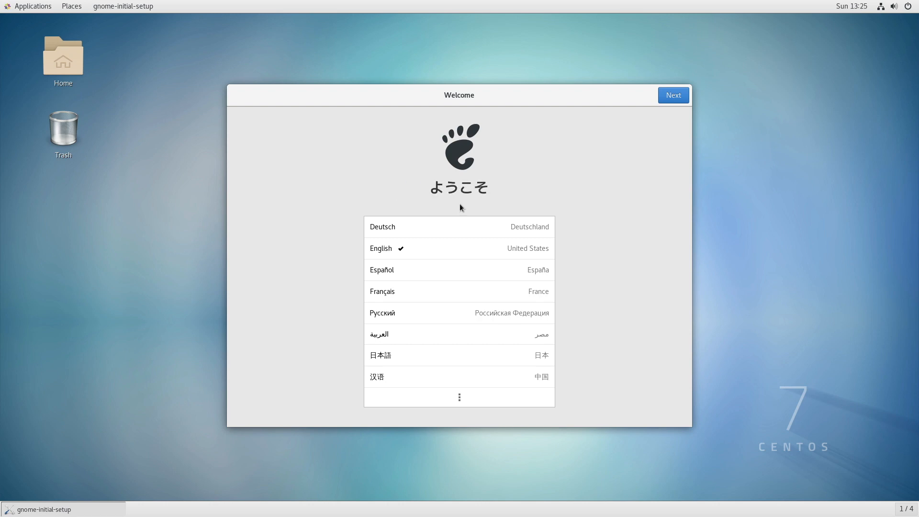
{"action": "mouse_move", "coordinate": [660, 394]}
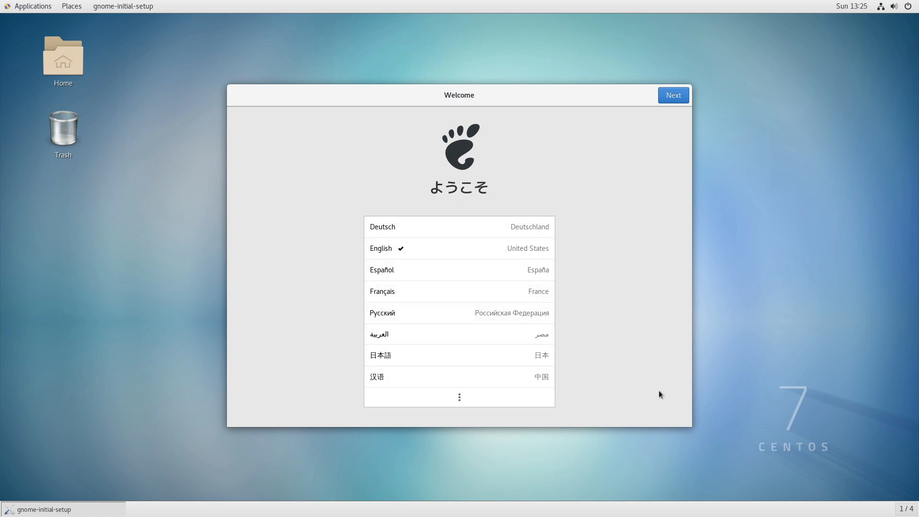